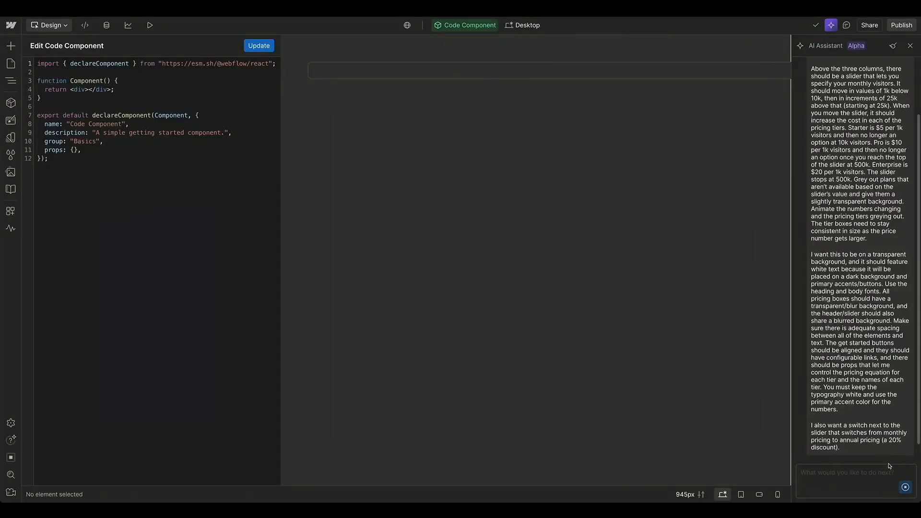
- Ask the Warp agent to create a new Next.js project called webflow-code-components
scroll(down, 3)
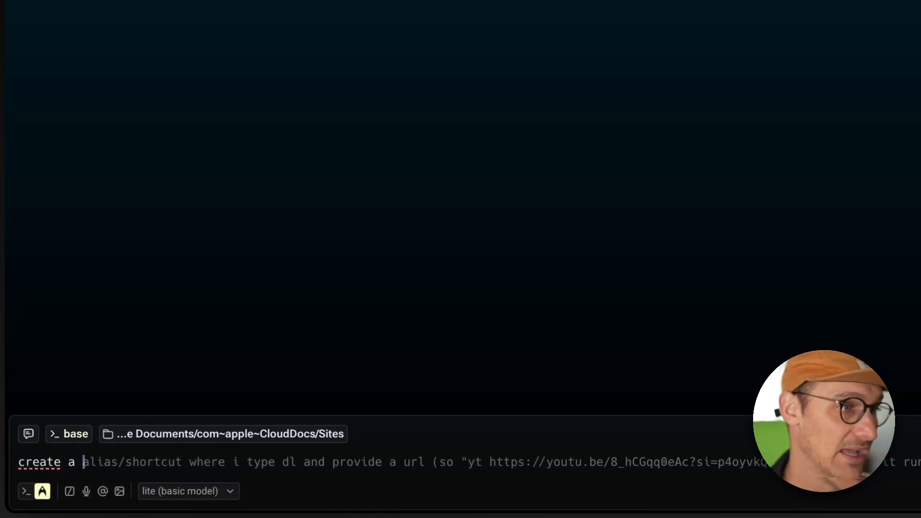
text(create a new next js project ca)
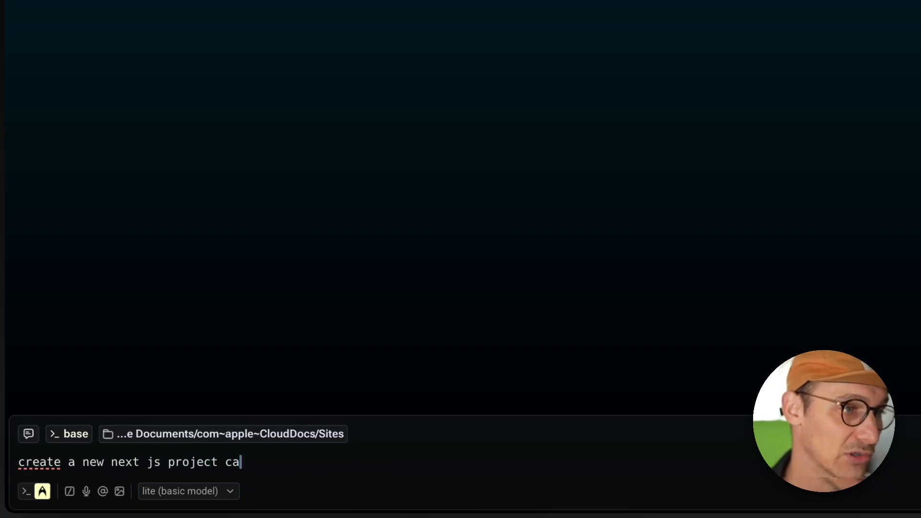
text(lled webflow-cloud/)
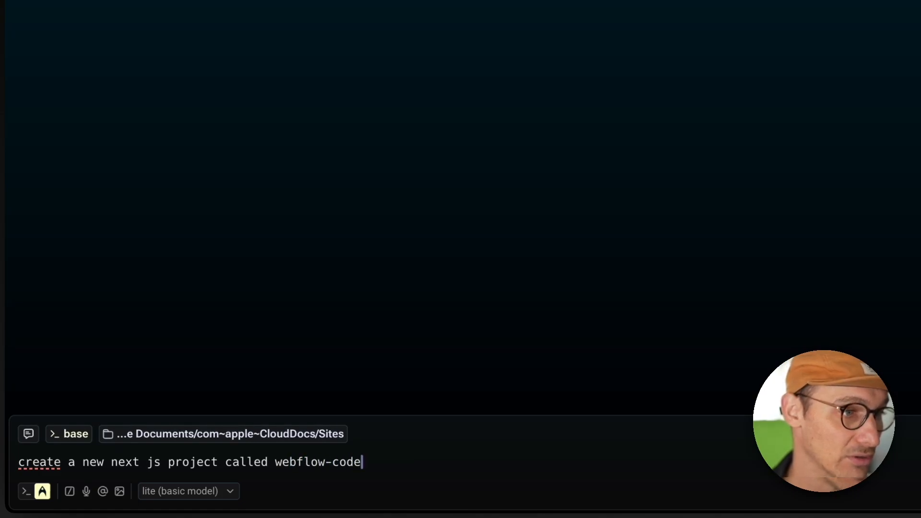
text(-component)
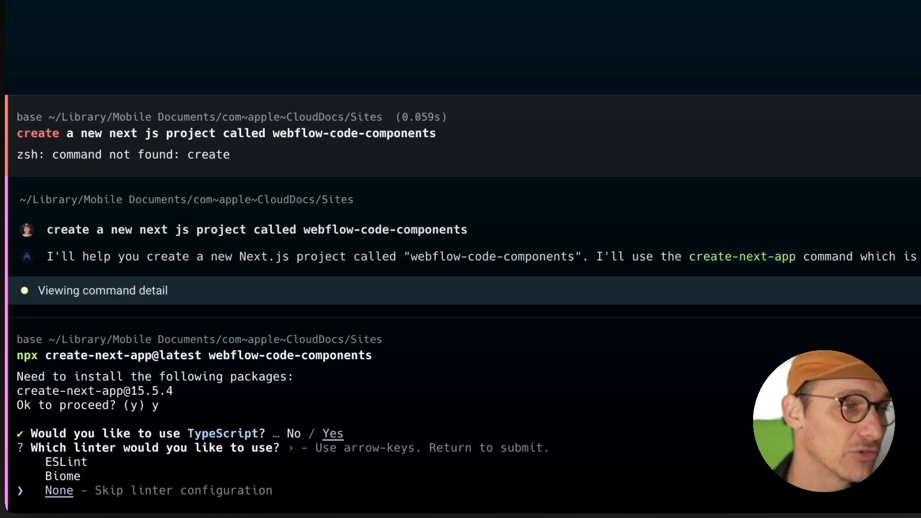
- Answer the create-next-app prompts: TypeScript, no linter, Tailwind, App Router and Turbopack
key(enter)
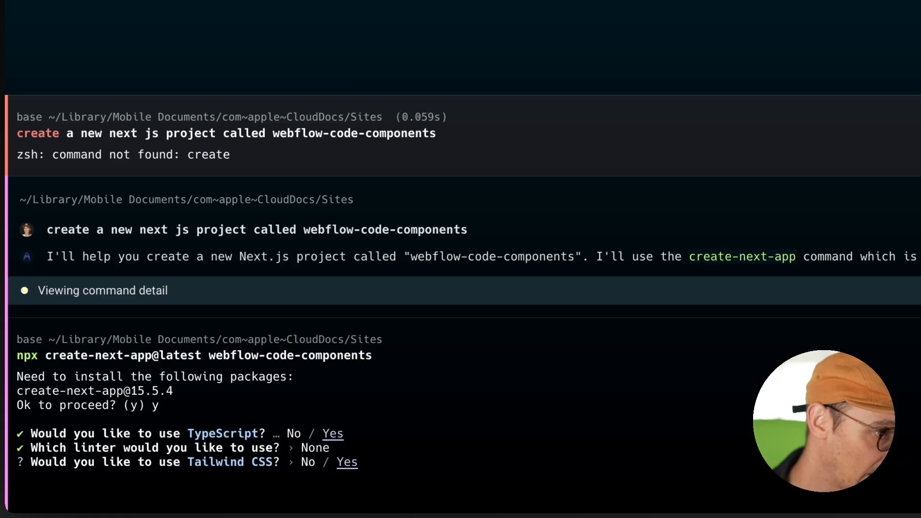
key(left)
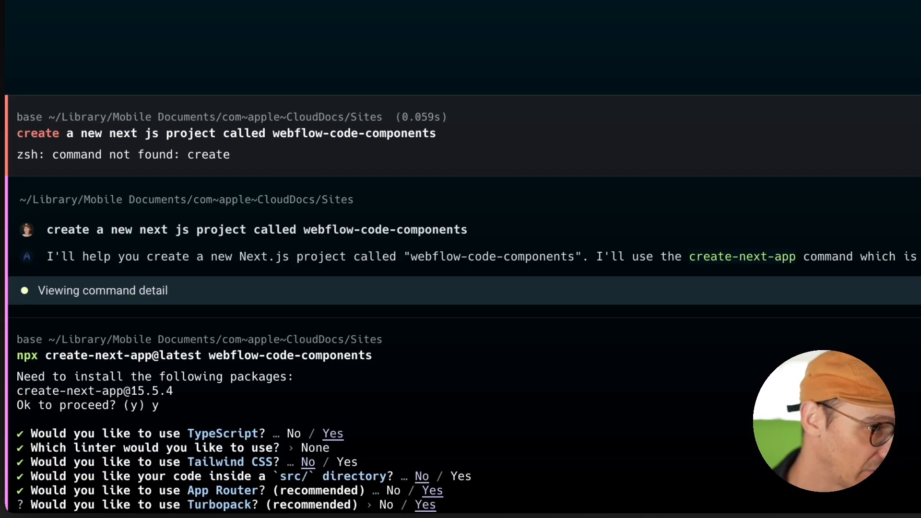
scroll(down, 3)
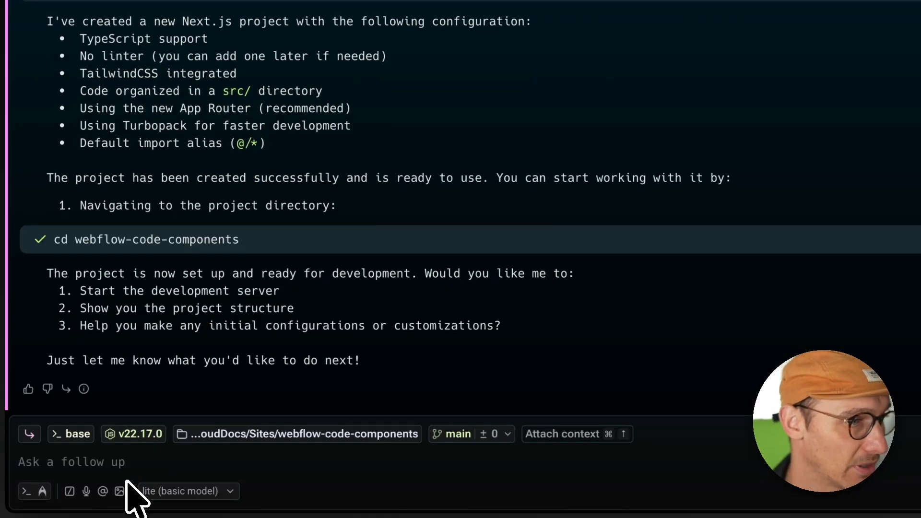
text(npx create-next-app@latest)
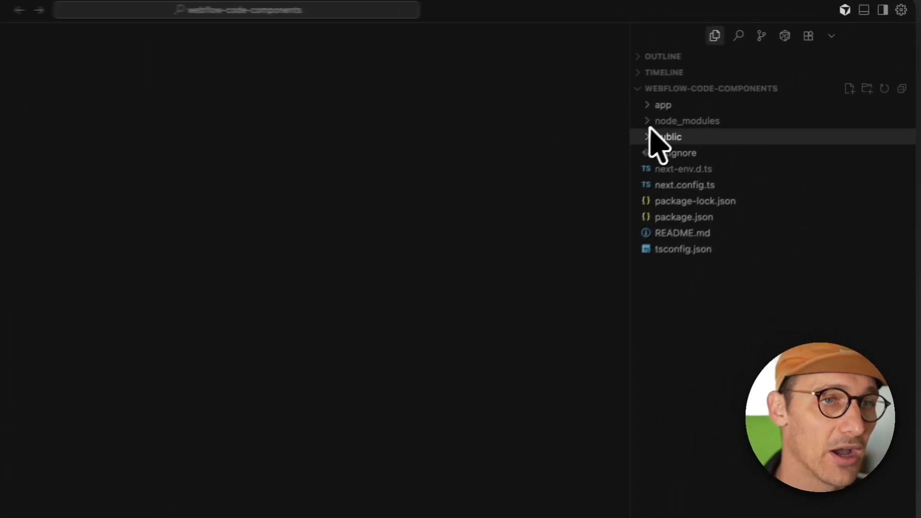
- Show app/page.tsx in the Explorer and run npm run dev in the terminal
click(669, 136)
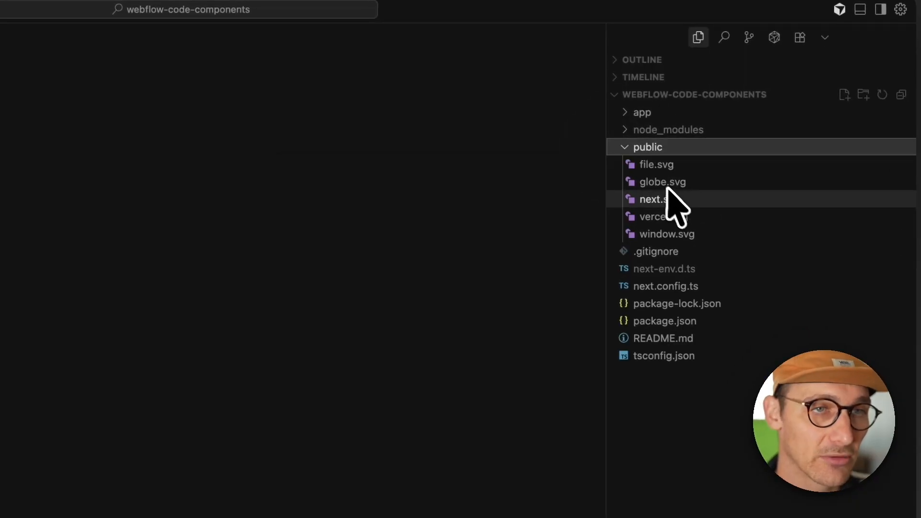
click(641, 112)
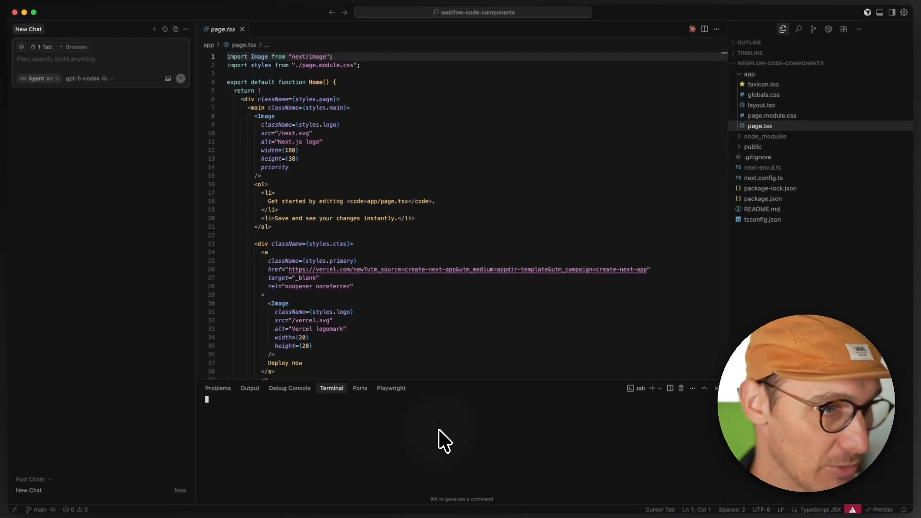
text(npm run dev)
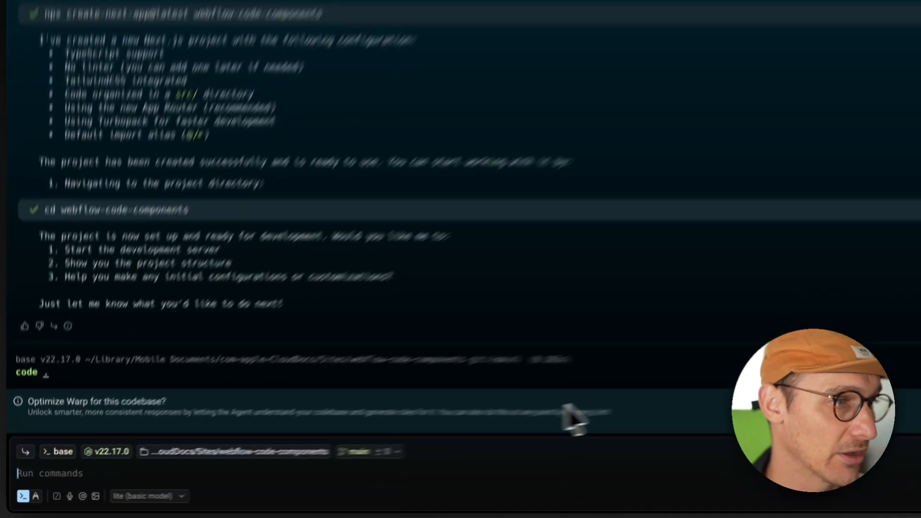
text(npm run dev)
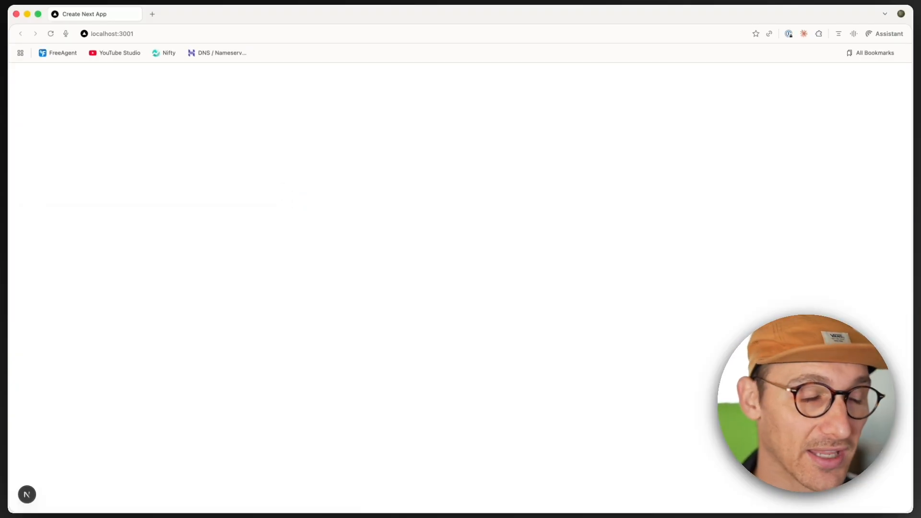
mouse_move(285, 197)
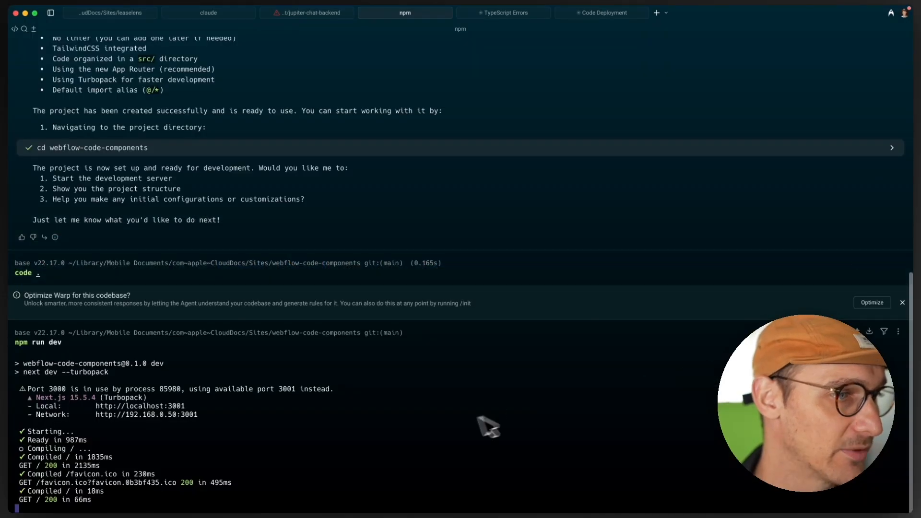
mouse_move(459, 436)
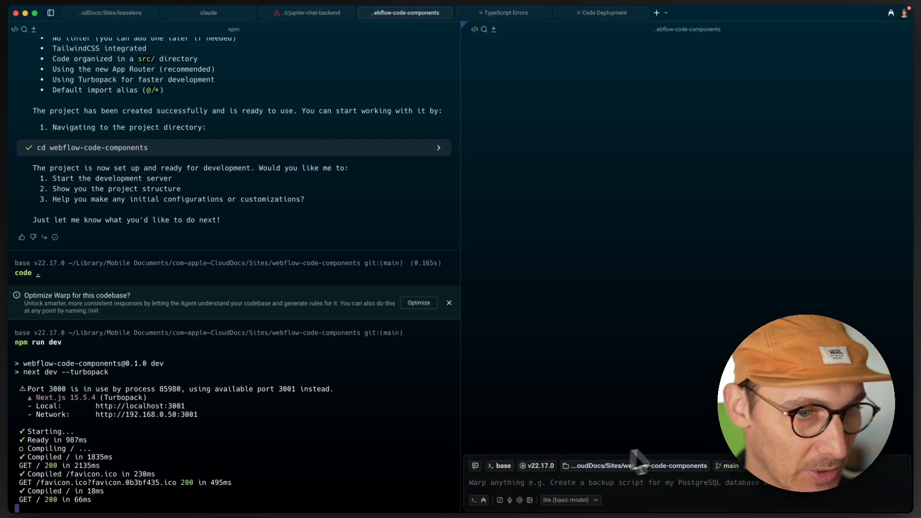
mouse_move(686, 493)
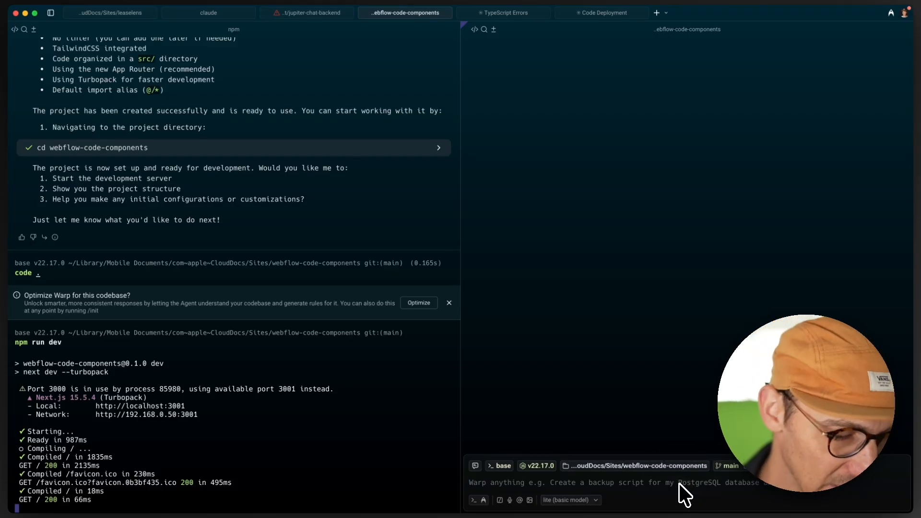
text(npm i --save-dev @webflow/webflow-cli @webflow/data-types @webflow/react)
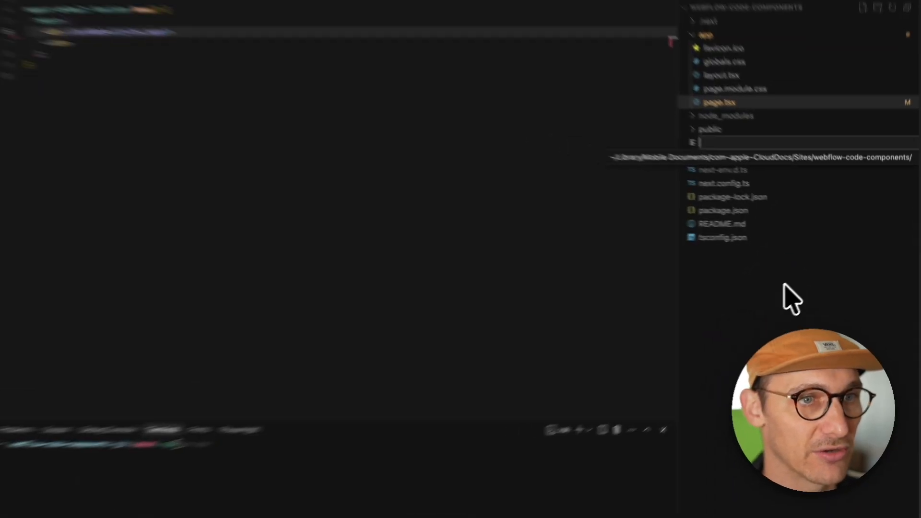
- Create webflow.json naming the library 'My Code Components' with a components file pattern
text(webflow.)
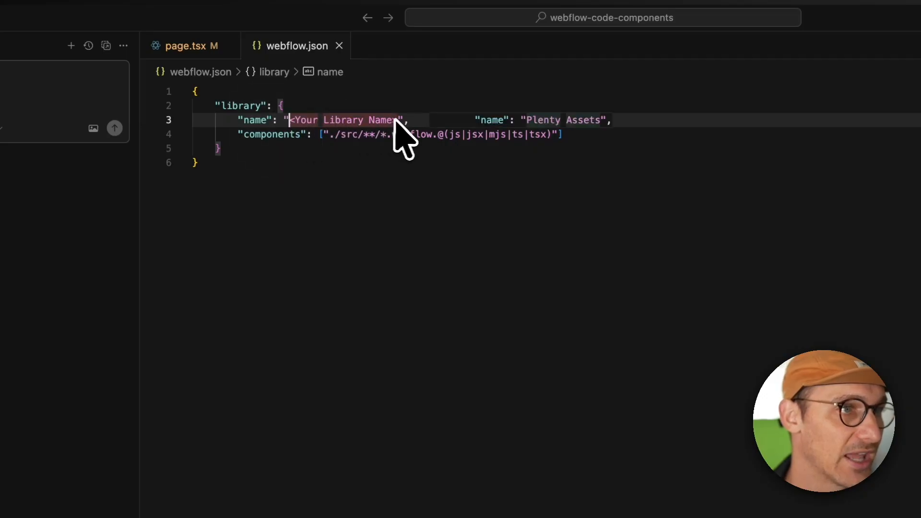
text(My ",)
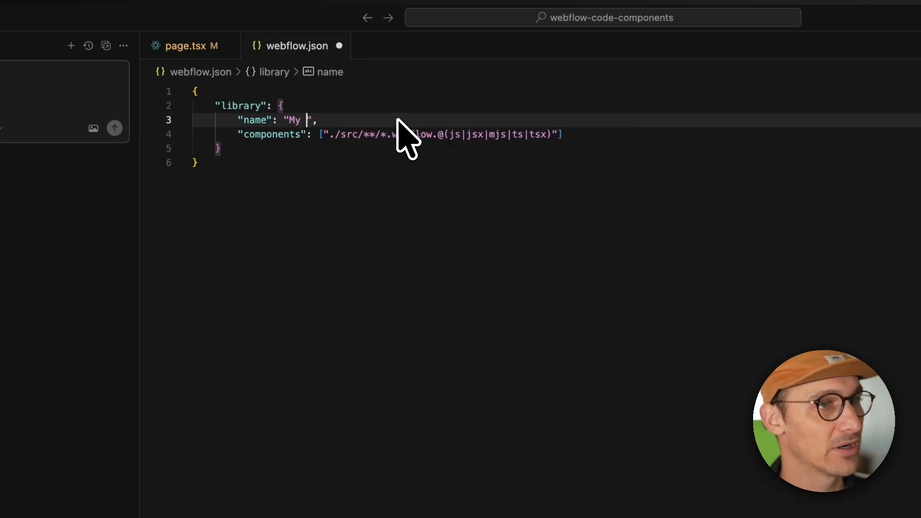
text(Code Components)
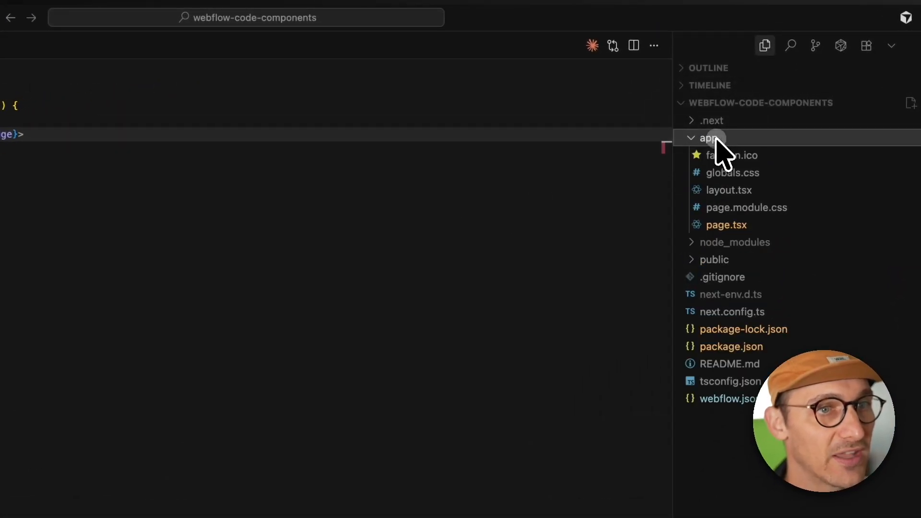
- Create app/components/Badge.tsx holding a Badge component with text and Light/Dark variant props
click(913, 103)
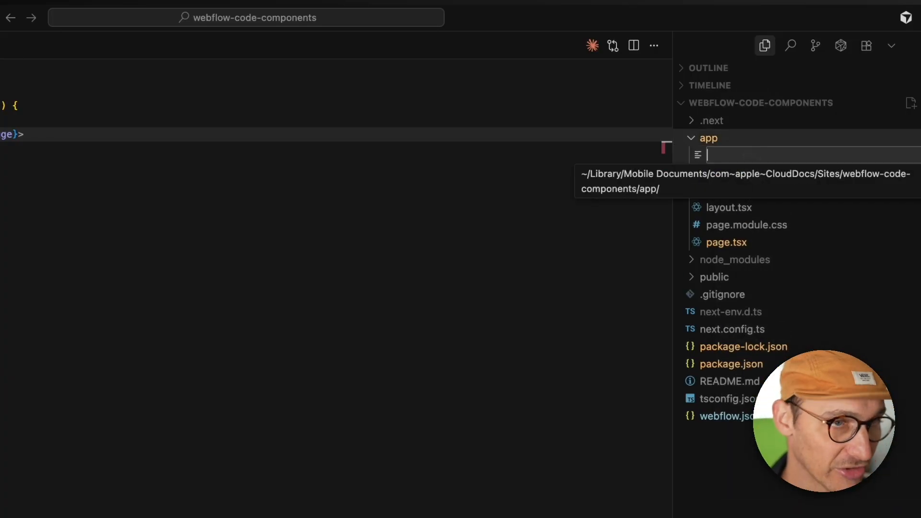
text(components/)
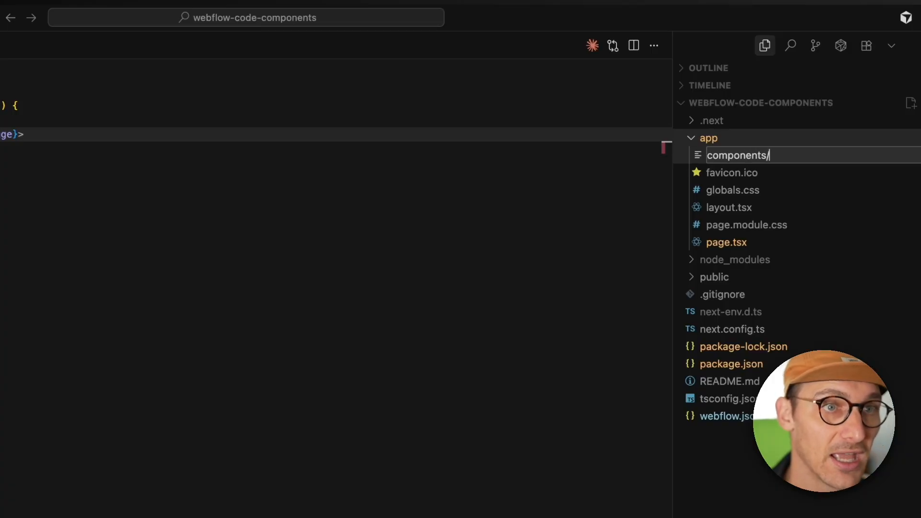
text(Badge.)
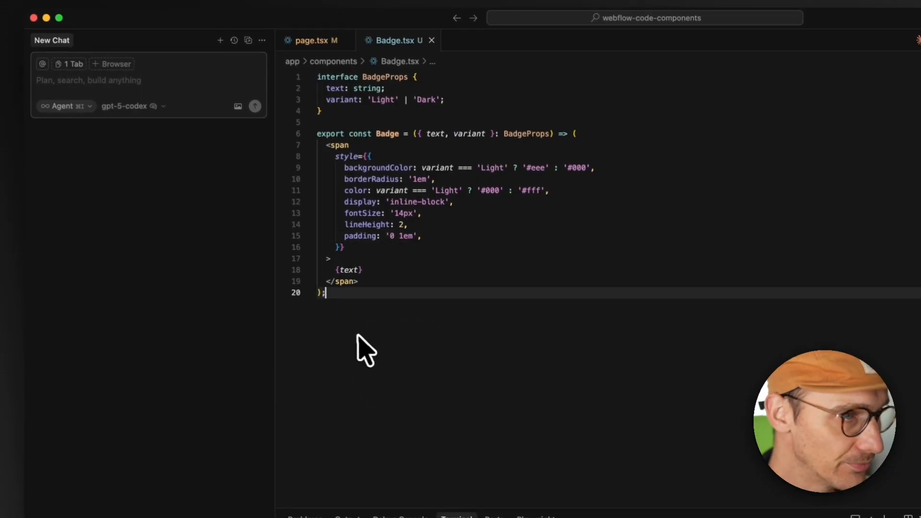
mouse_move(352, 182)
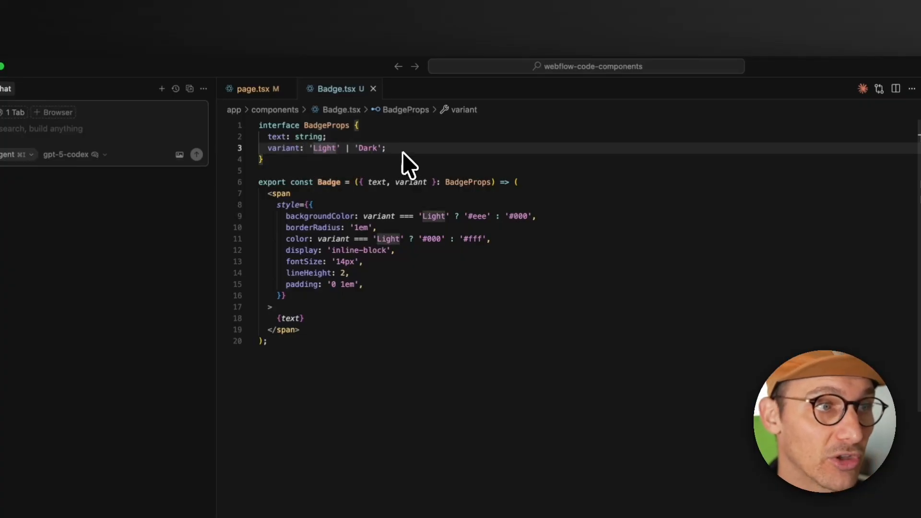
- Try extra BadgeProps — className string, isBig boolean and onClick handler — before reverting to text and variant only
text(className?: string;)
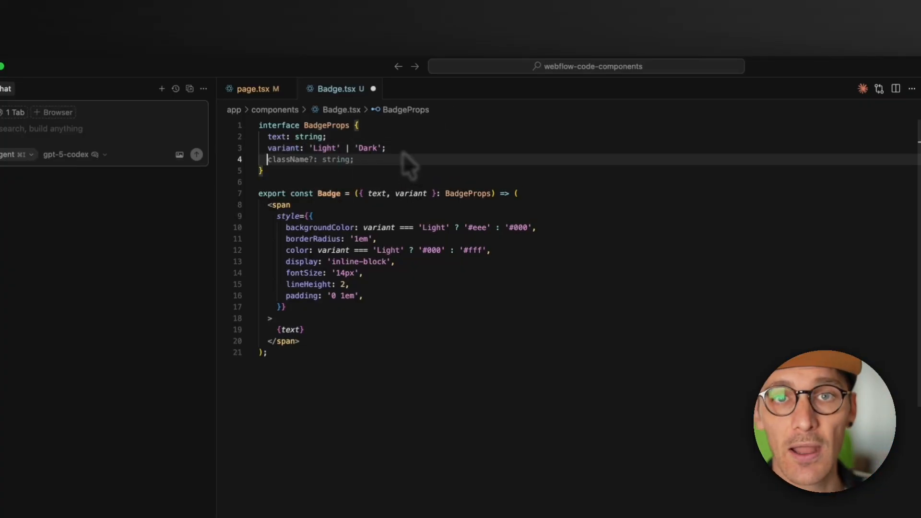
text(isBig)
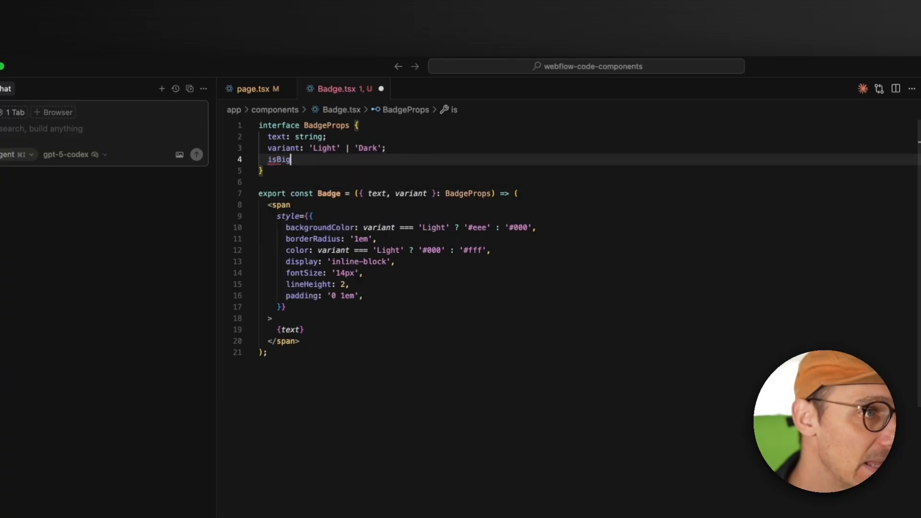
text(: boolean;)
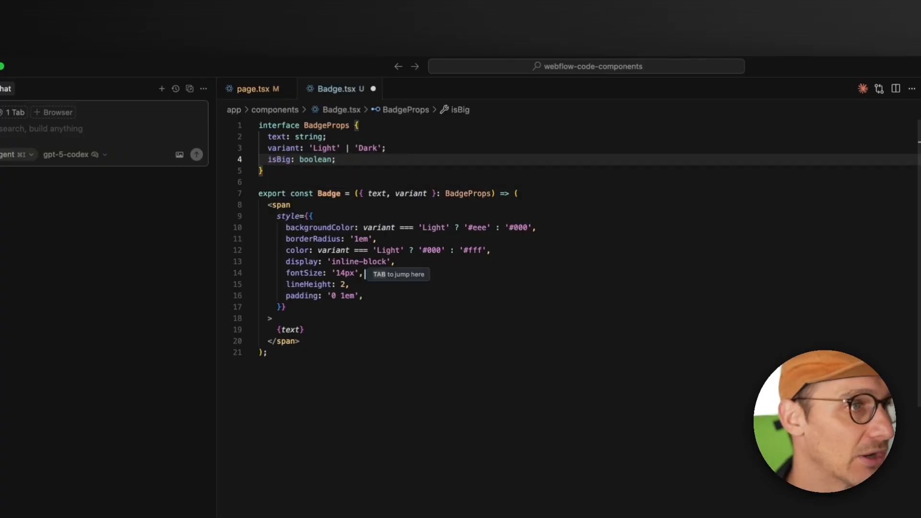
text(o)
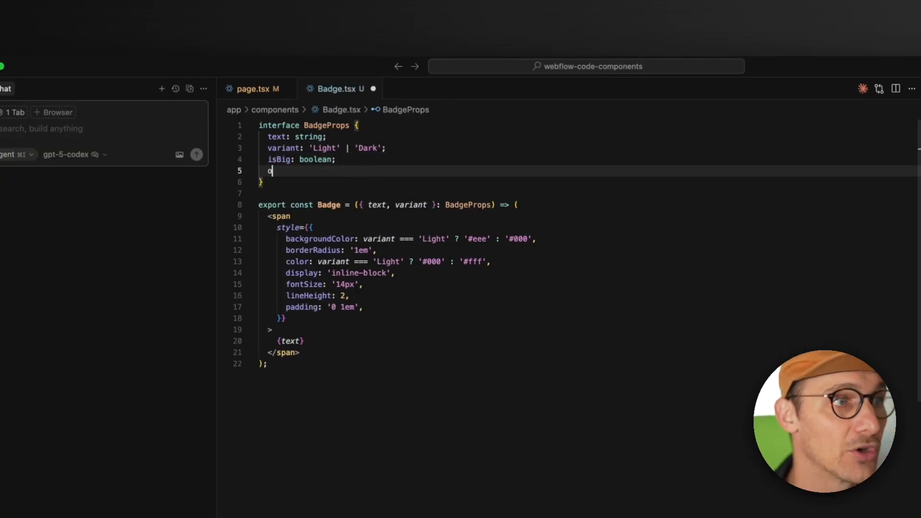
text(nClick: () => void;)
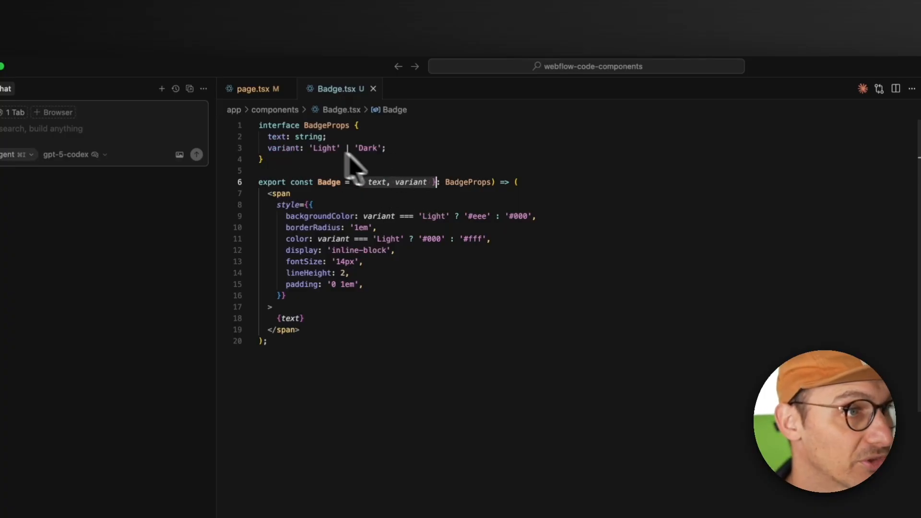
mouse_move(415, 183)
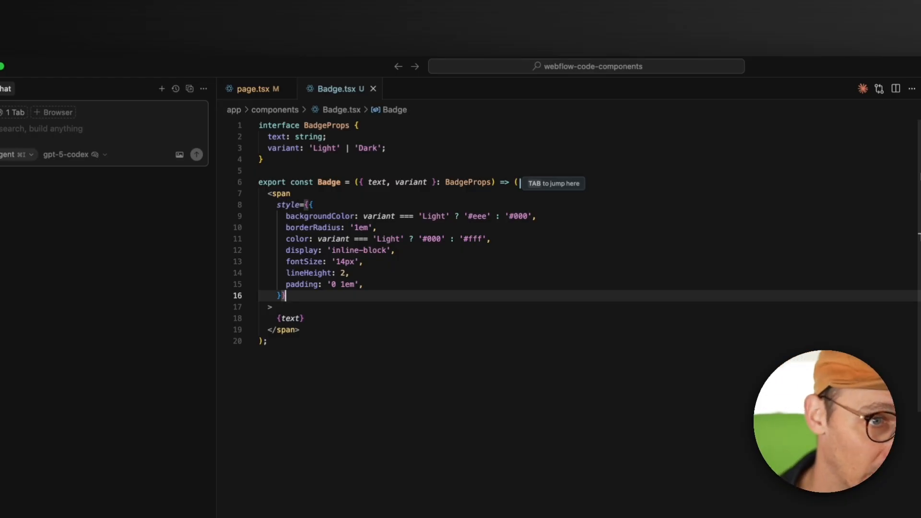
mouse_move(562, 308)
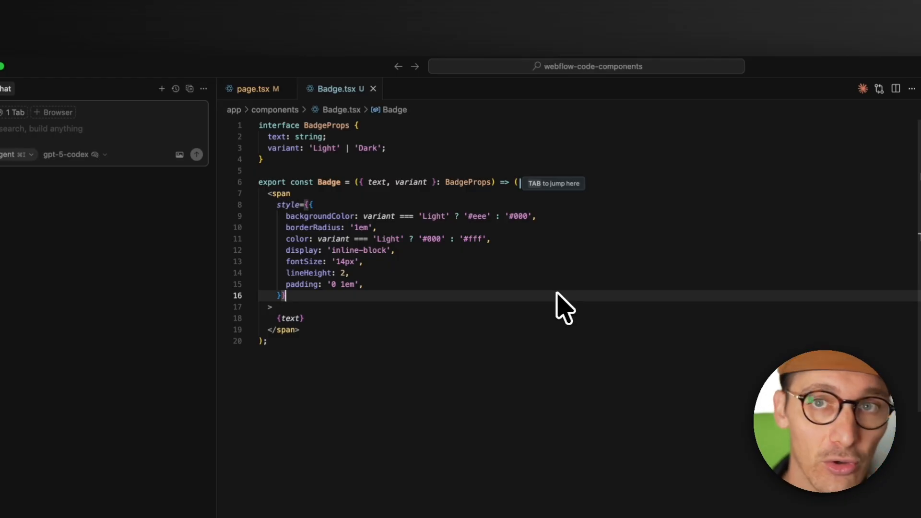
mouse_move(515, 305)
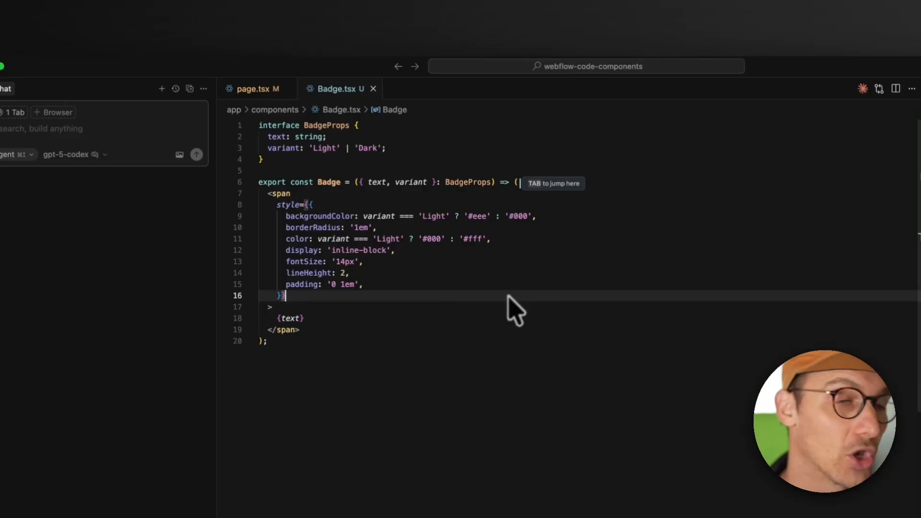
mouse_move(420, 321)
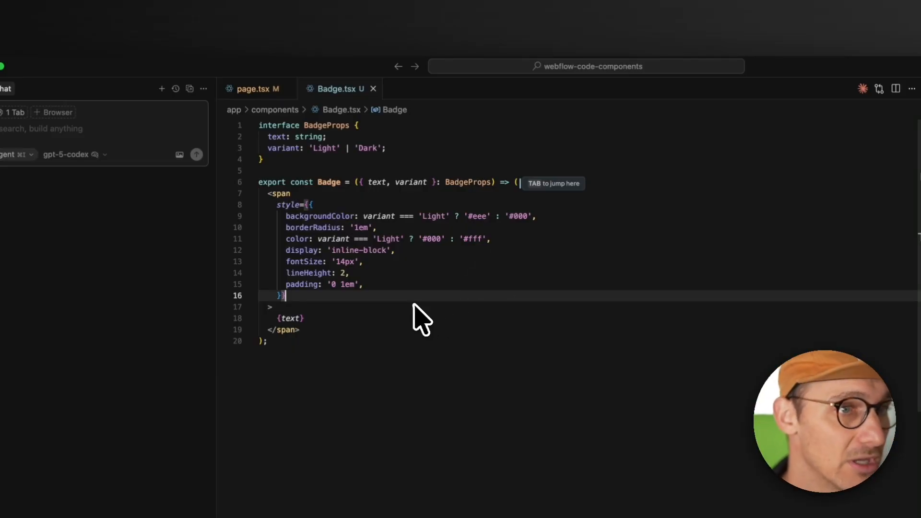
mouse_move(412, 221)
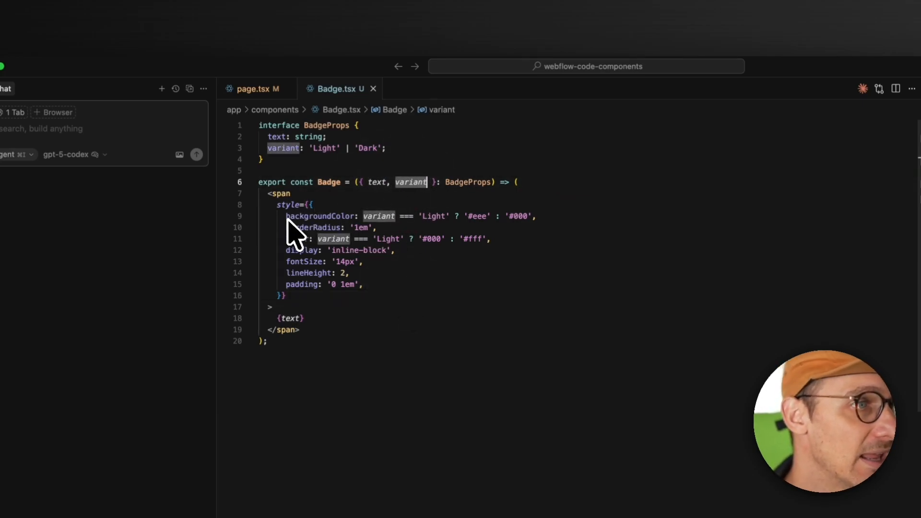
mouse_move(493, 238)
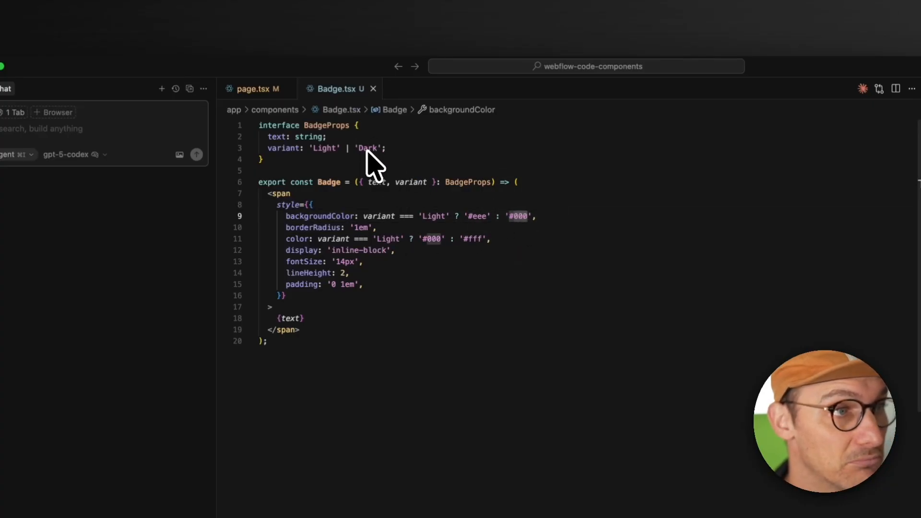
mouse_move(299, 250)
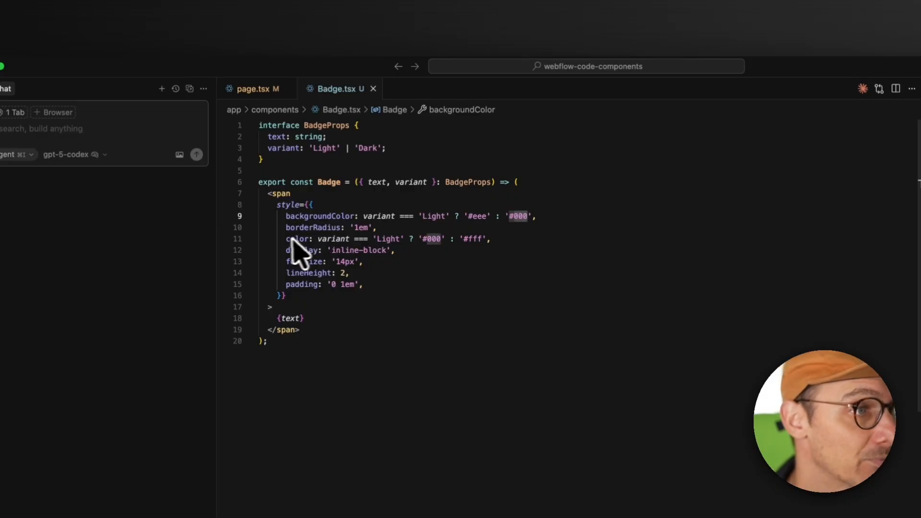
mouse_move(417, 255)
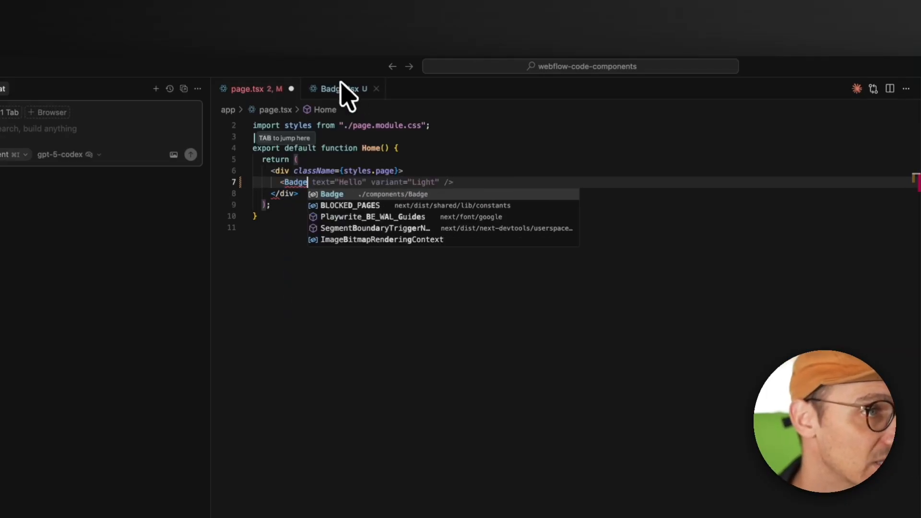
- Render <Badge text="Hello" variant="Light" /> on the home page
click(336, 89)
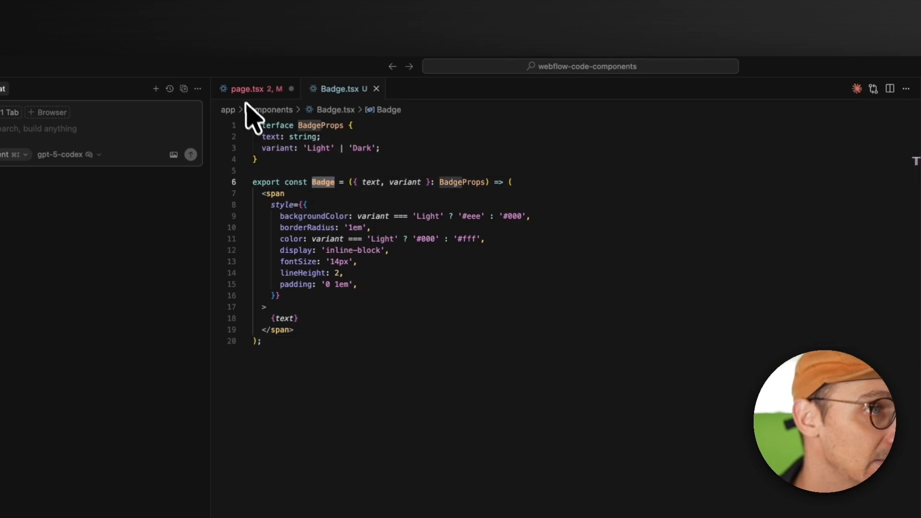
click(252, 89)
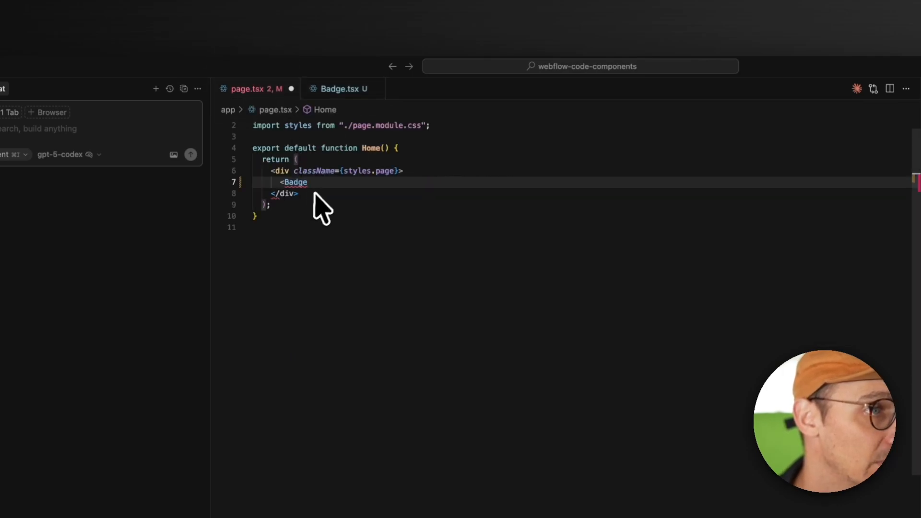
text(text="Hello" variant="Light" />)
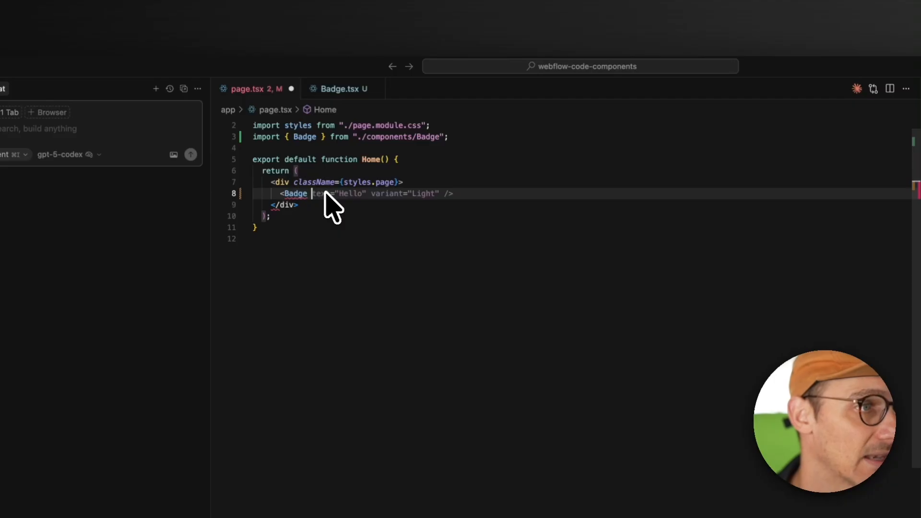
mouse_move(293, 193)
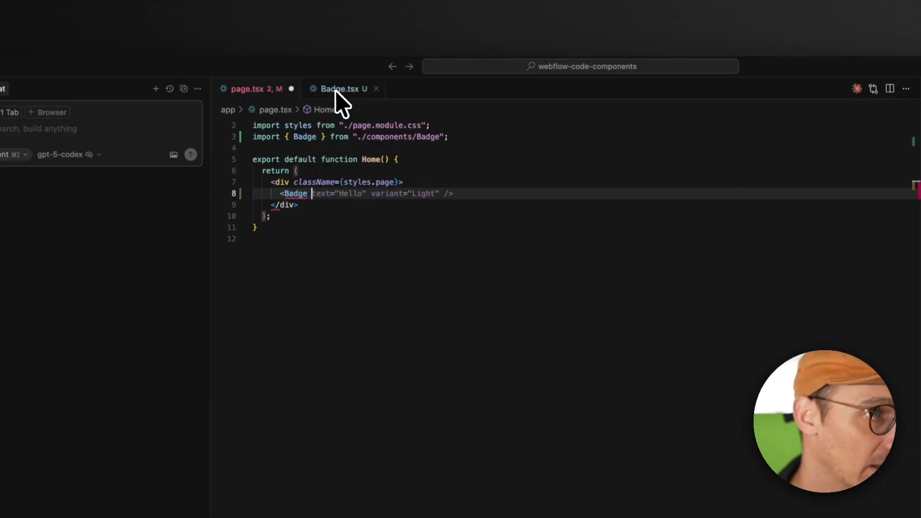
- Make the variant prop optional in Badge.tsx and adjust the home page usage accordingly
click(340, 88)
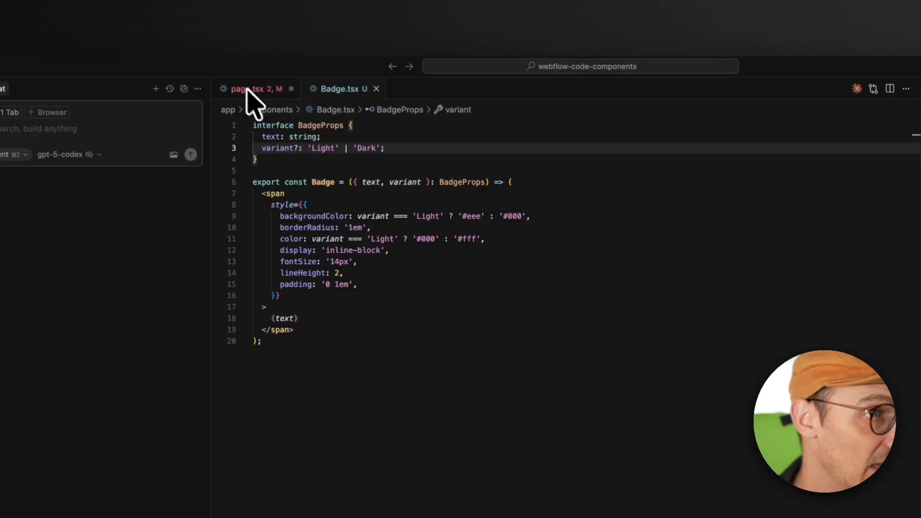
click(250, 88)
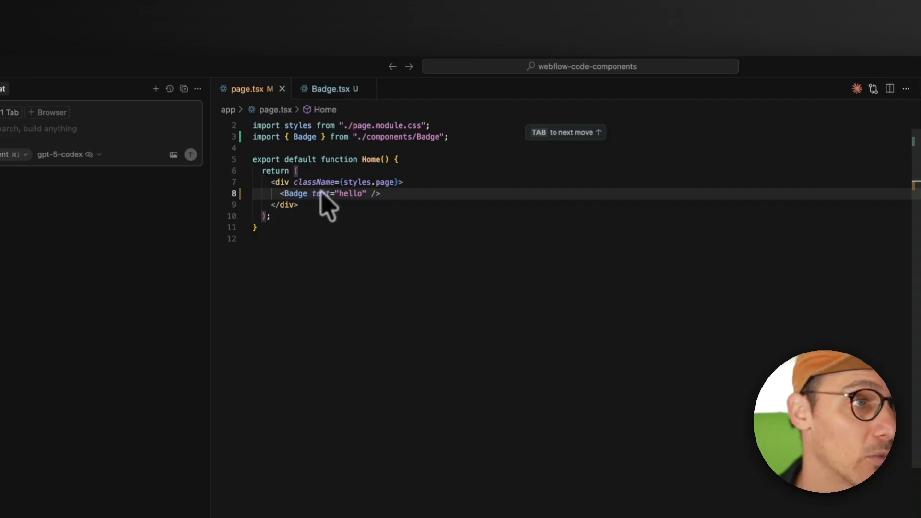
click(332, 88)
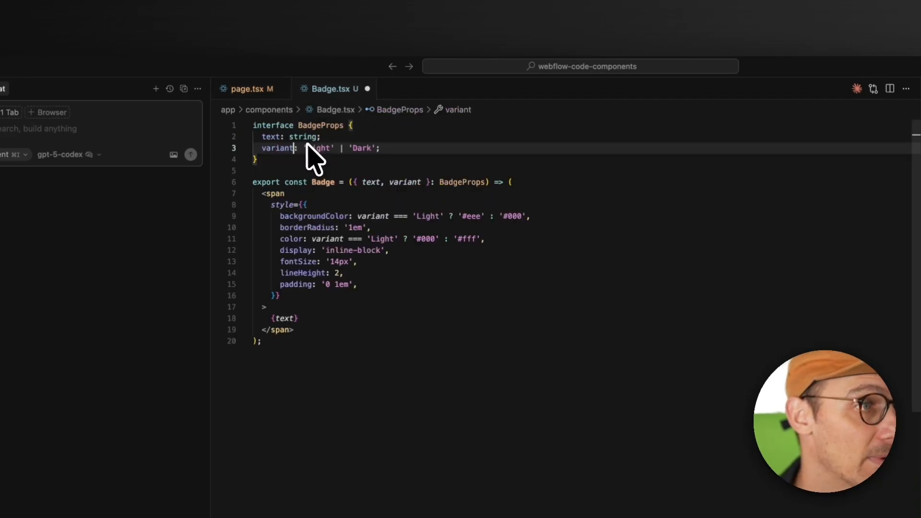
click(250, 88)
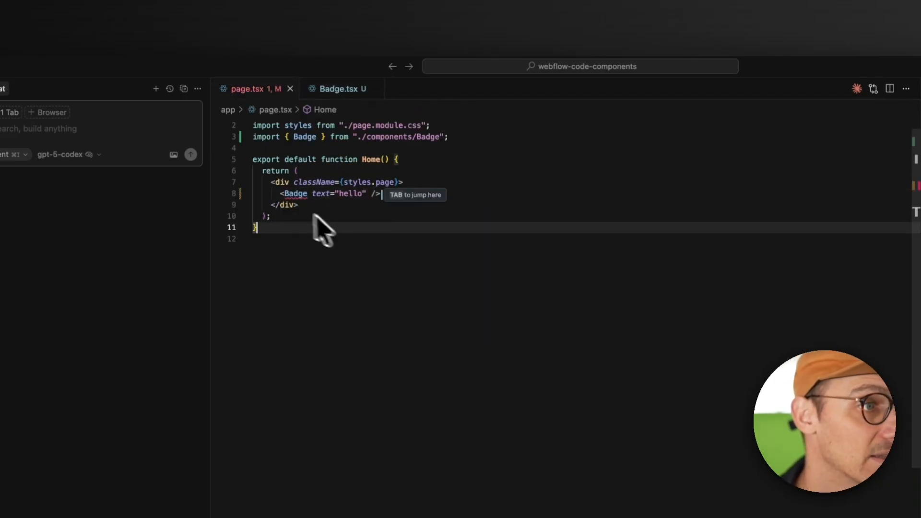
key(Tab)
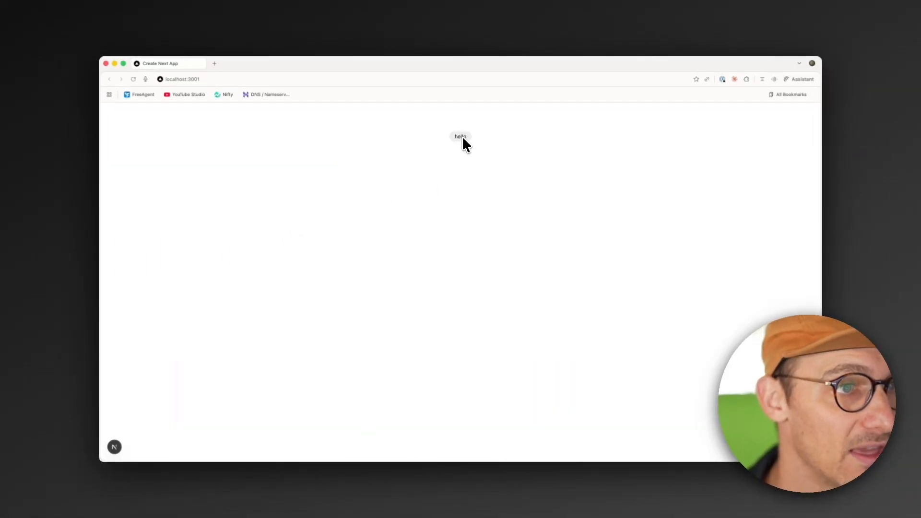
mouse_move(448, 139)
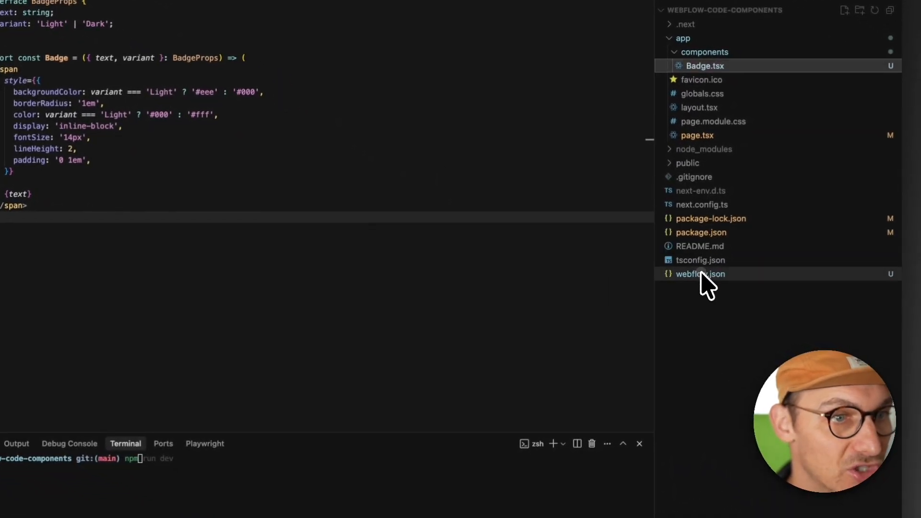
- Review webflow.json and highlight the 'webflow' suffix in the components file pattern
click(700, 273)
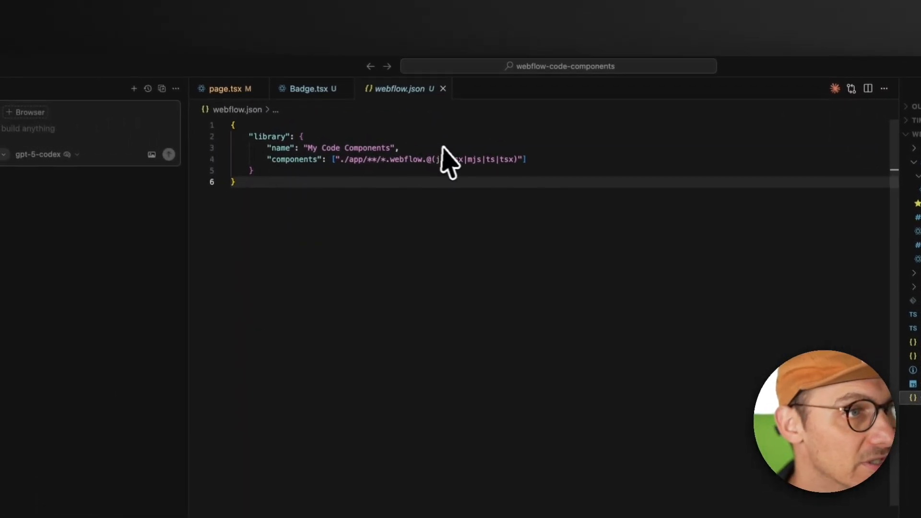
double_click(407, 159)
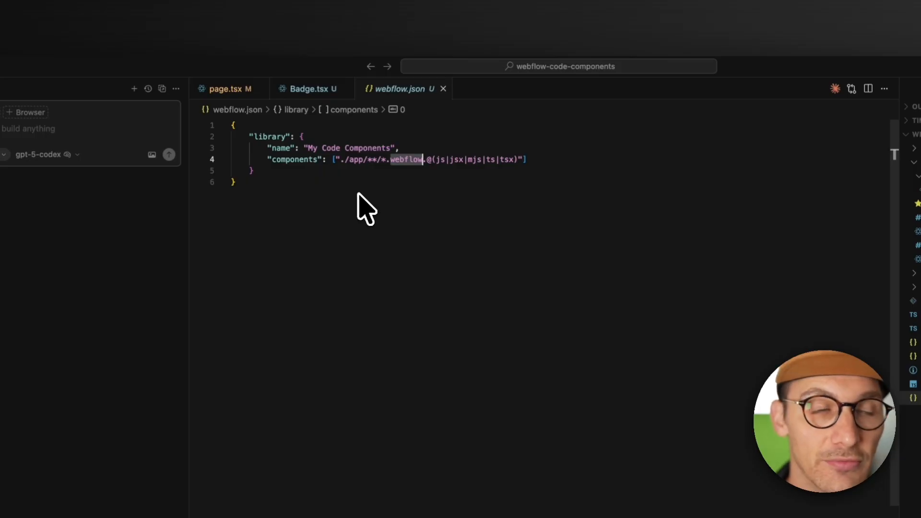
mouse_move(352, 211)
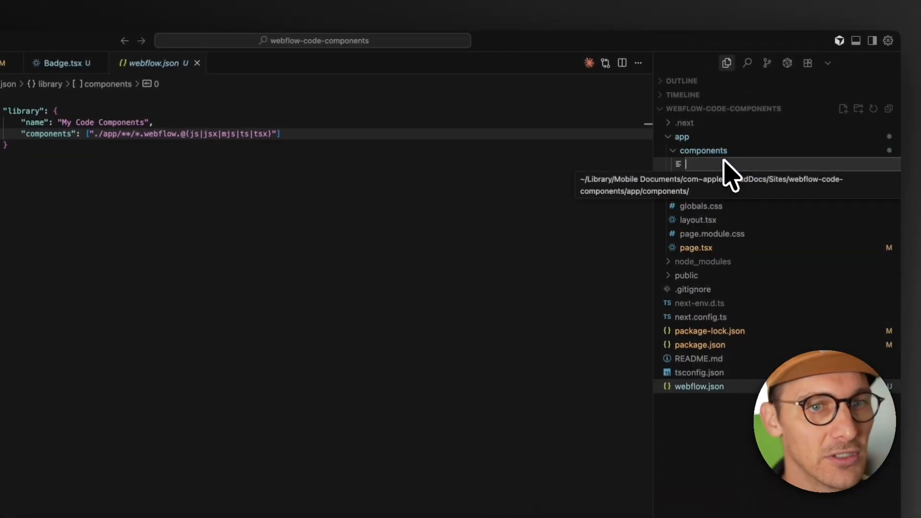
- Create Badge.webflow.tsx importing Badge, props and declareComponent, exporting declareComponent(Badge)
text(Ba)
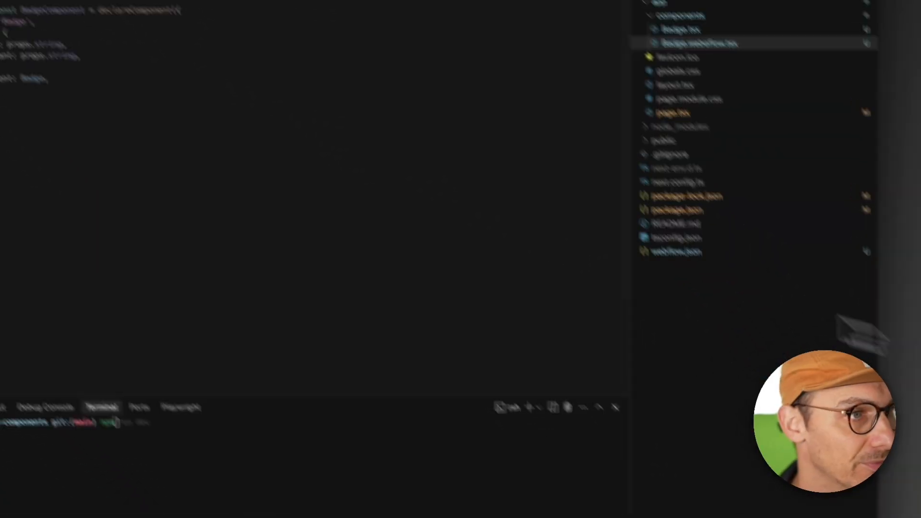
text(ex)
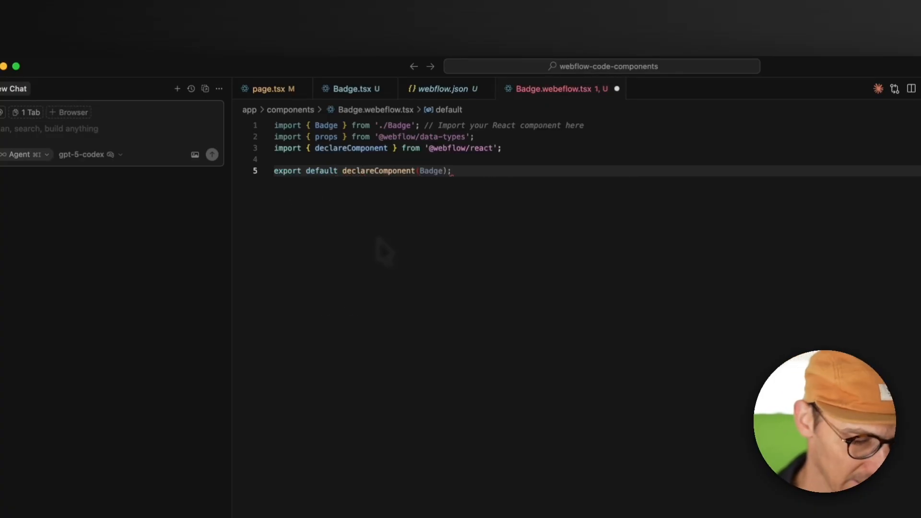
- Declare name 'Badge', description 'A badge component', group and string props, then check the missing-argument error
text({})
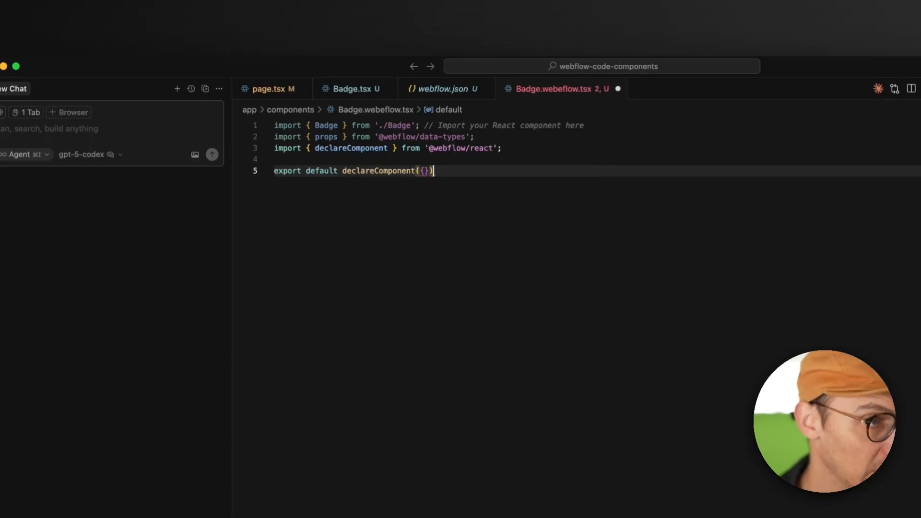
text(name: 'Badge',)
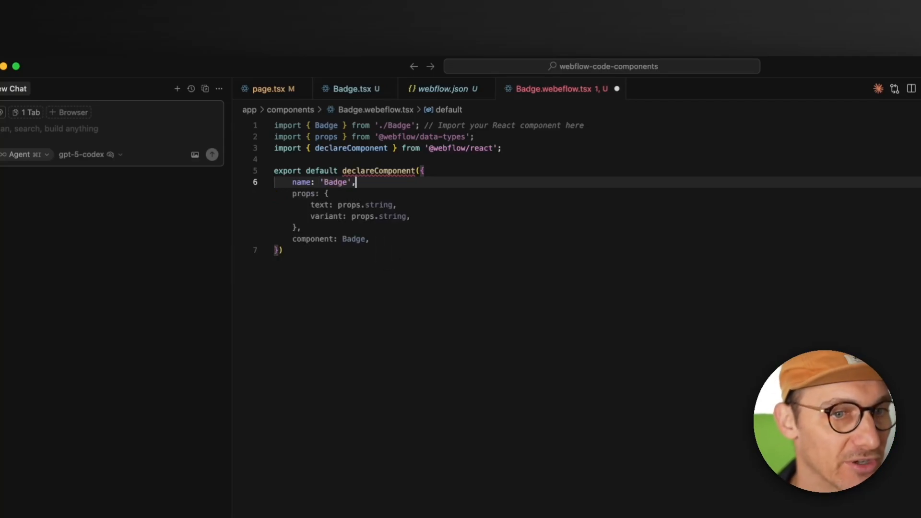
text(description: 'A badge component',)
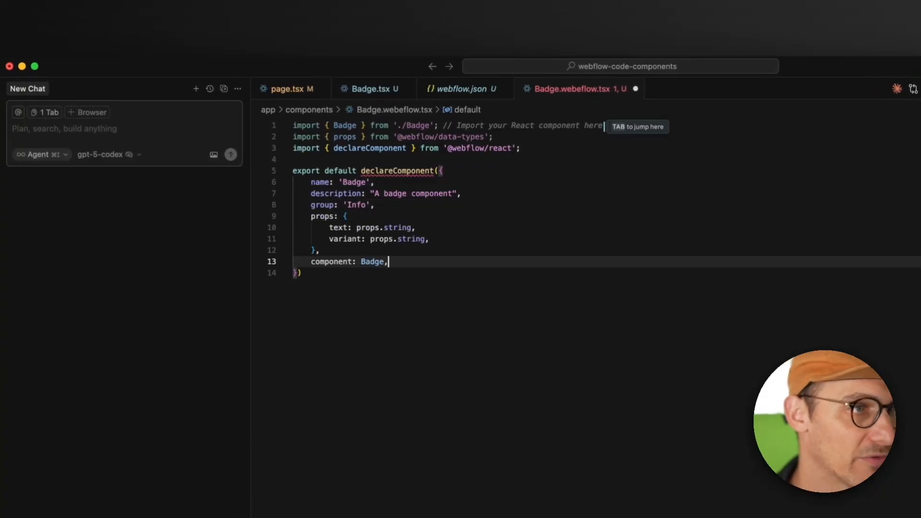
mouse_move(398, 171)
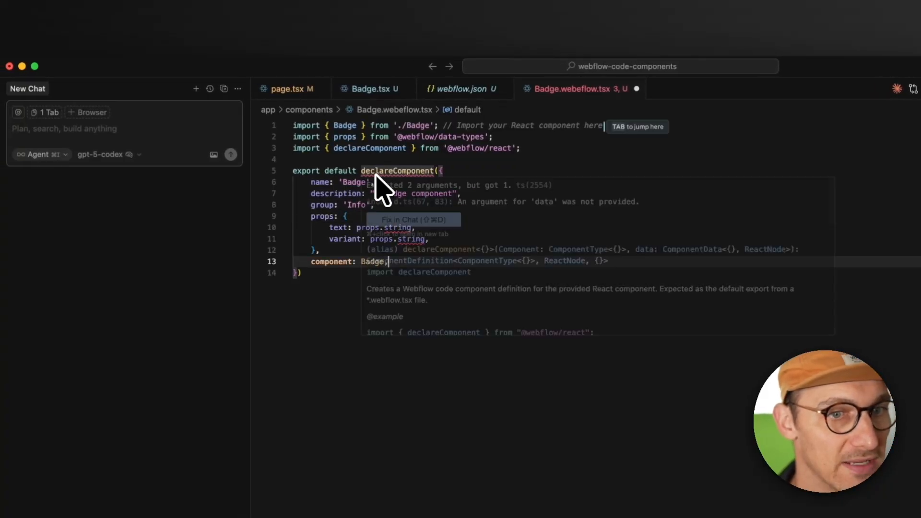
click(431, 239)
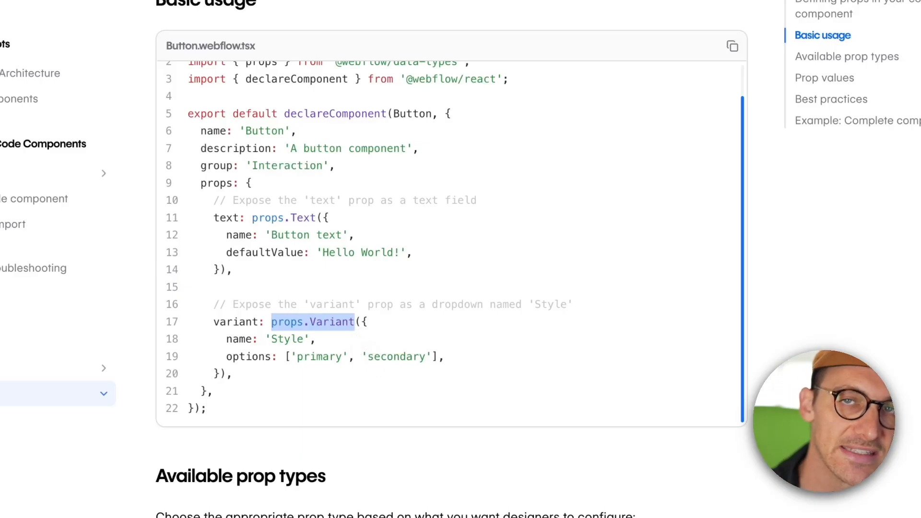
mouse_move(385, 355)
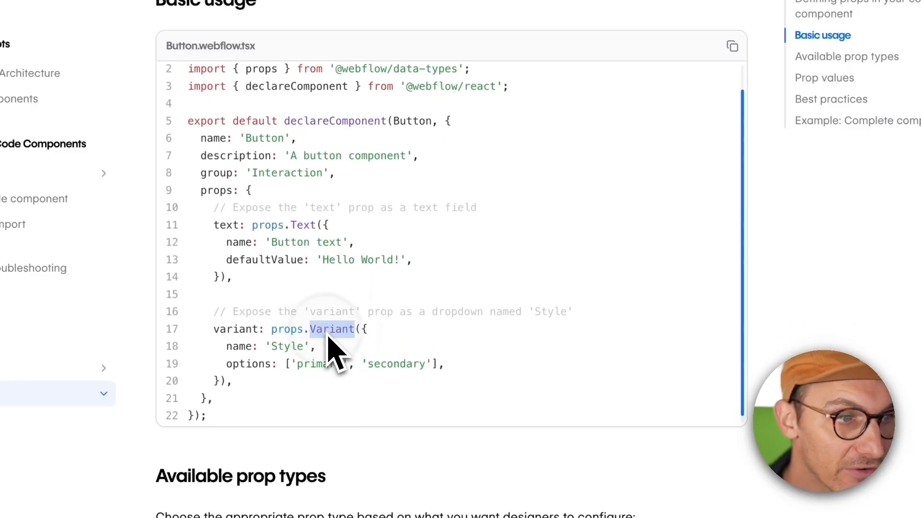
scroll(down, 3)
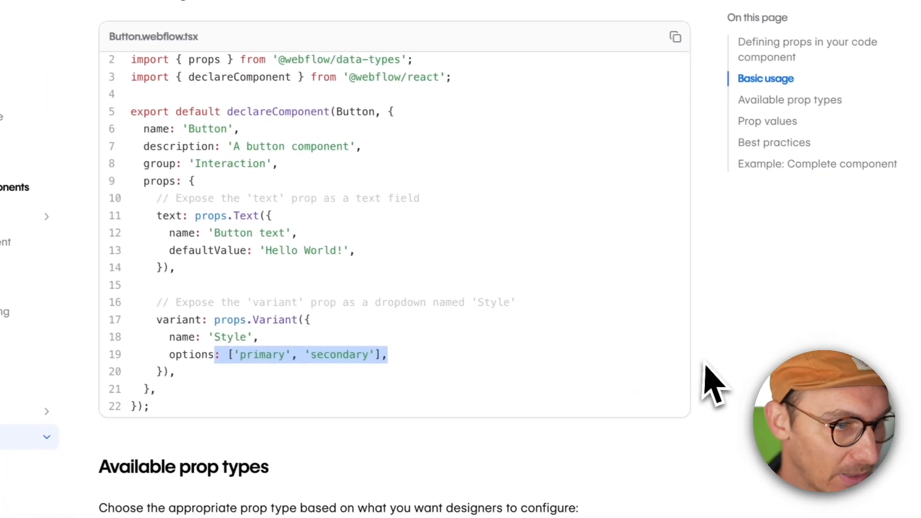
scroll(down, 3)
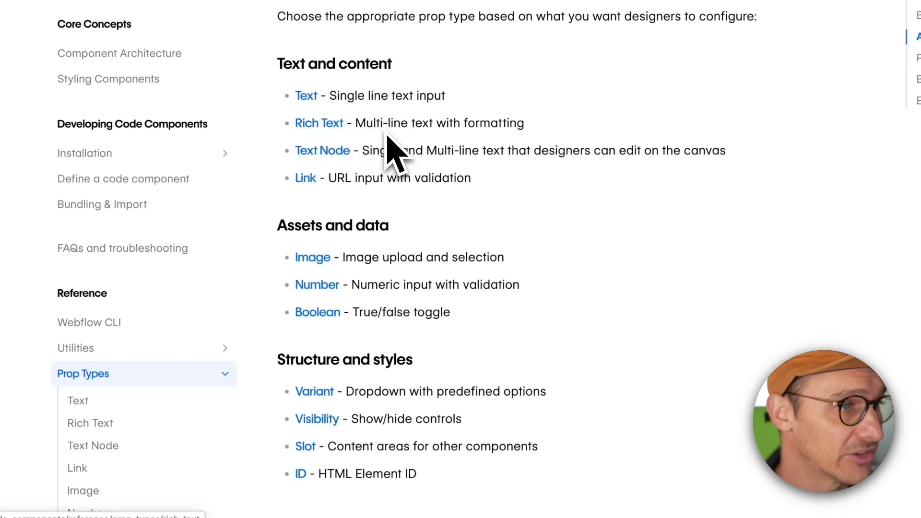
mouse_move(322, 151)
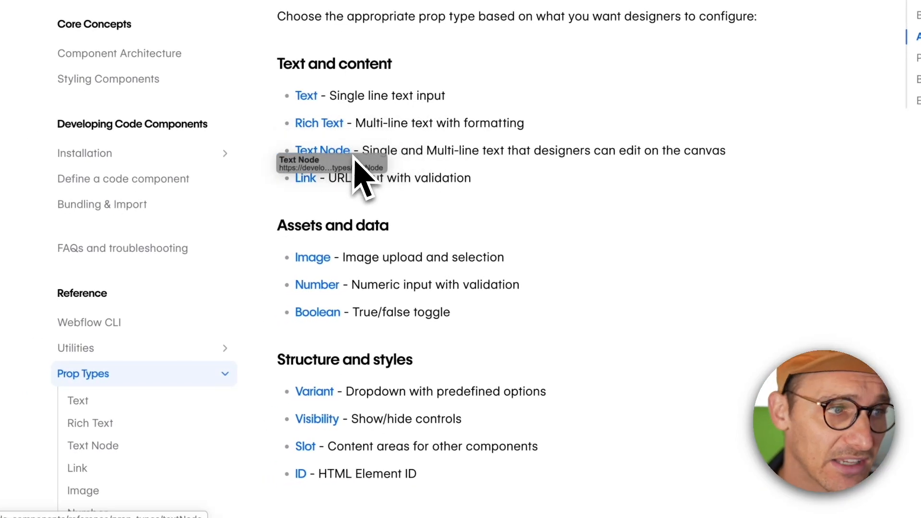
mouse_move(337, 323)
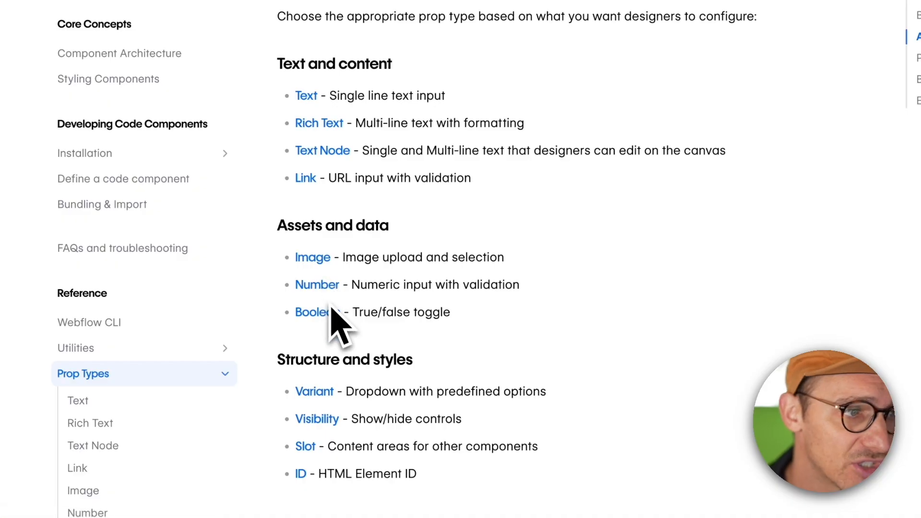
scroll(down, 3)
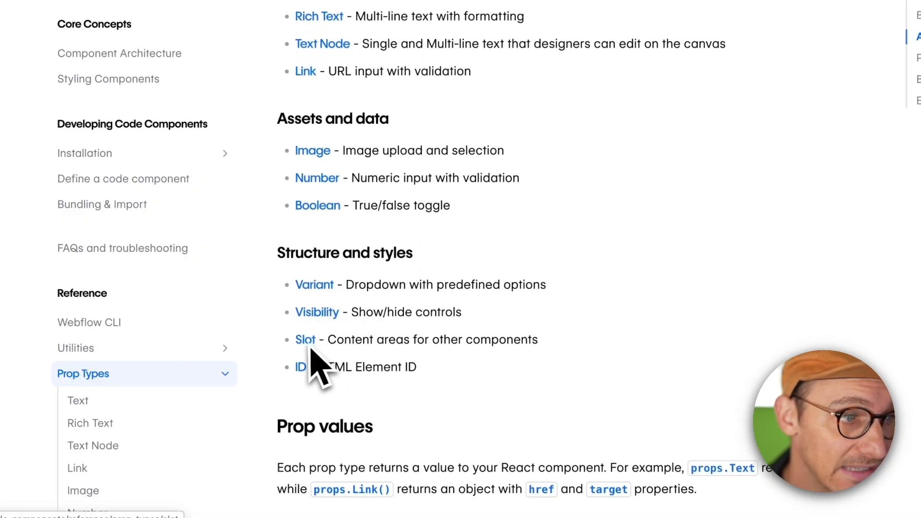
scroll(down, 3)
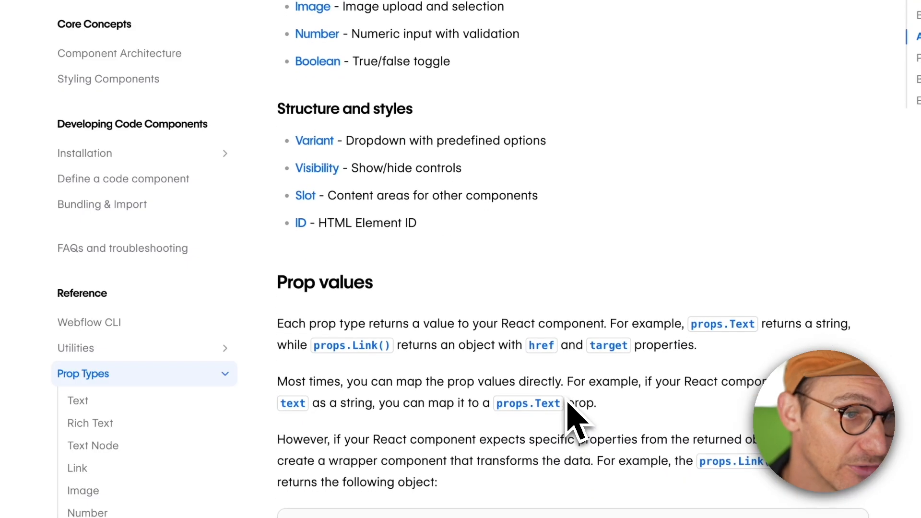
scroll(down, 3)
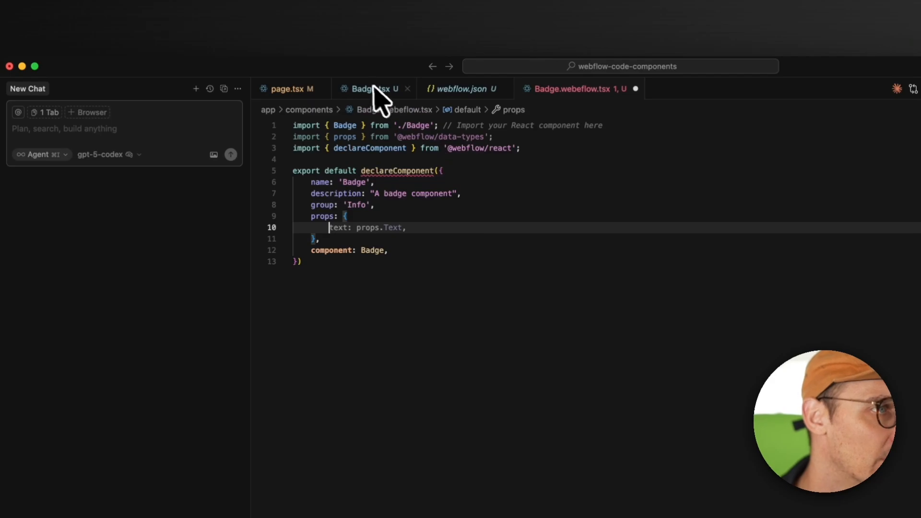
- Define text as props.Text named 'Text' with defaultValue 'Hello' in Badge.webflow.tsx
click(368, 89)
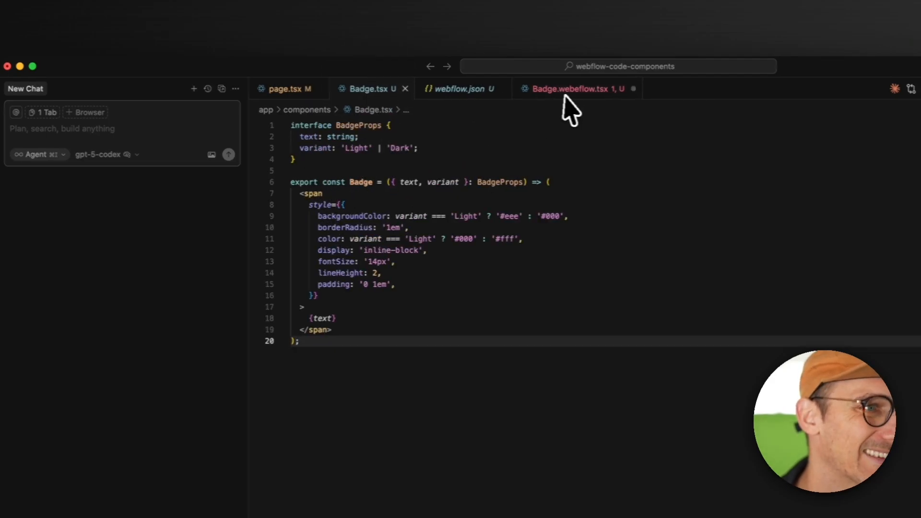
click(573, 88)
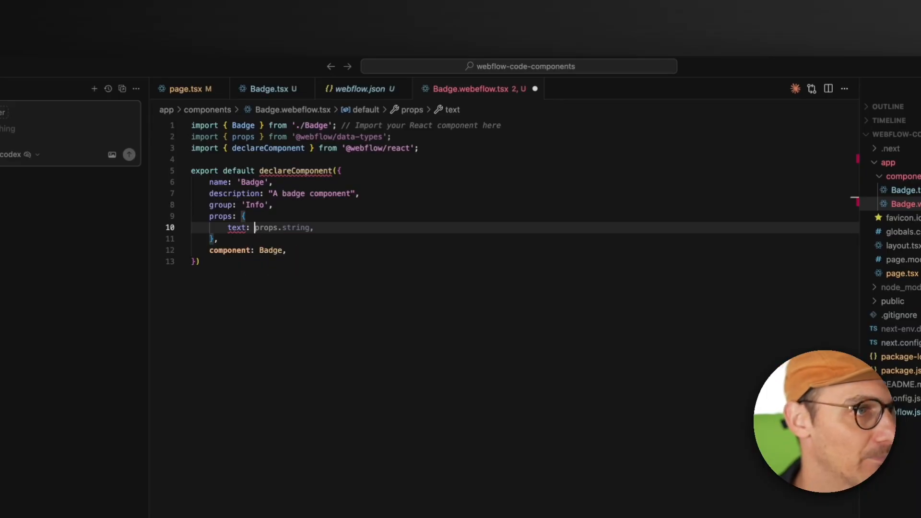
text(props.)
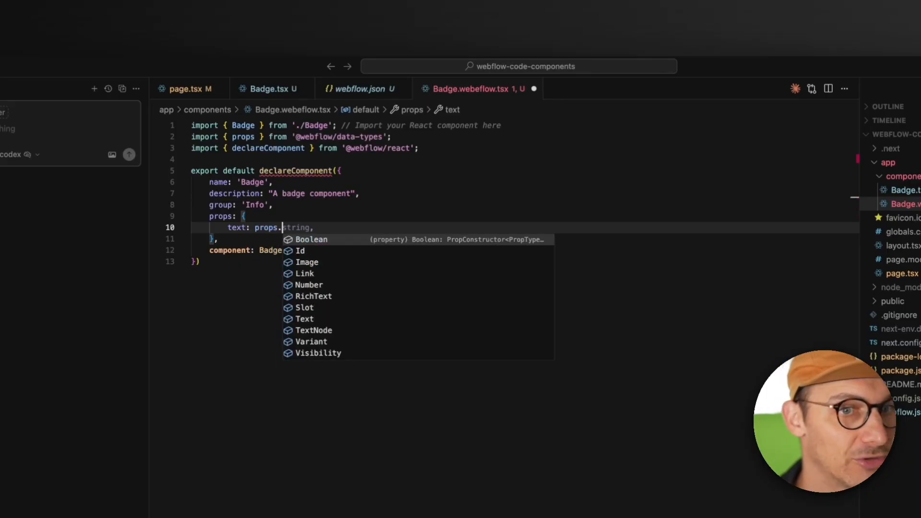
text(Text({)
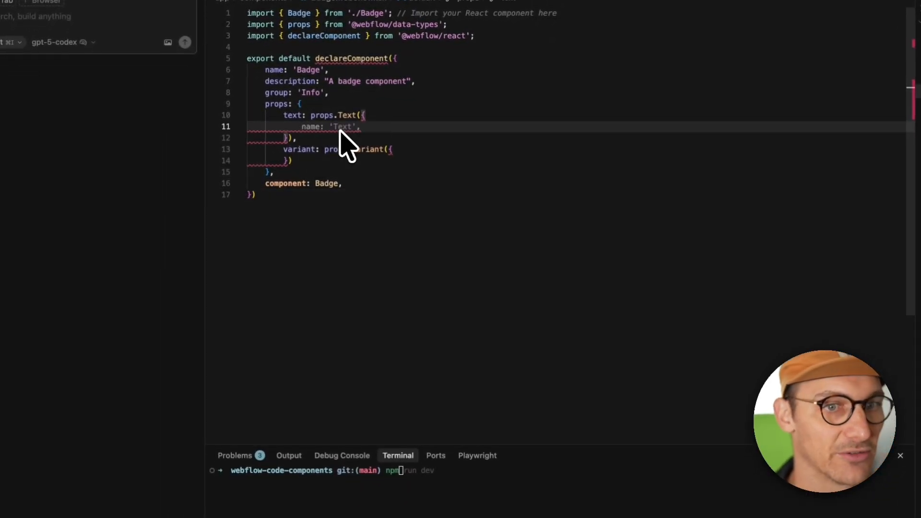
text(defaultValue: 'Hello',)
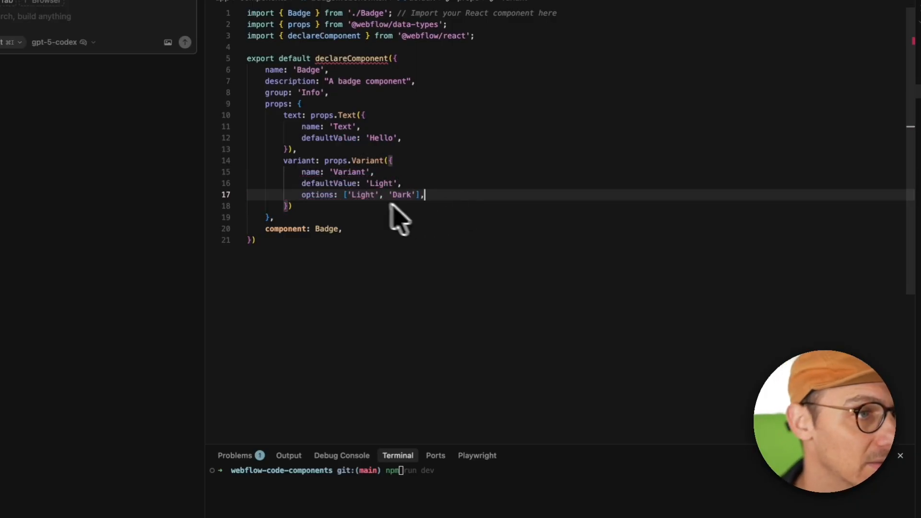
mouse_move(432, 208)
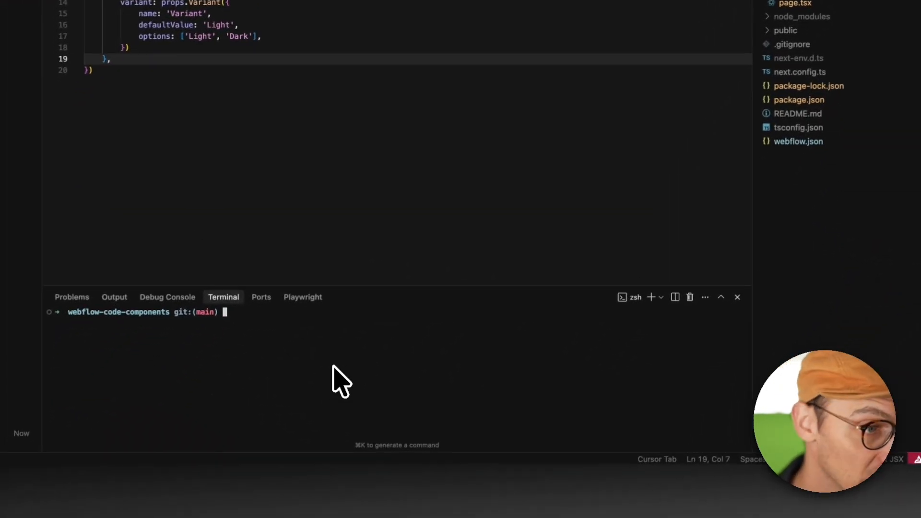
- Run npx webflow library share and authorize the Webflow CLI for the workspace
text(npx webflow library share)
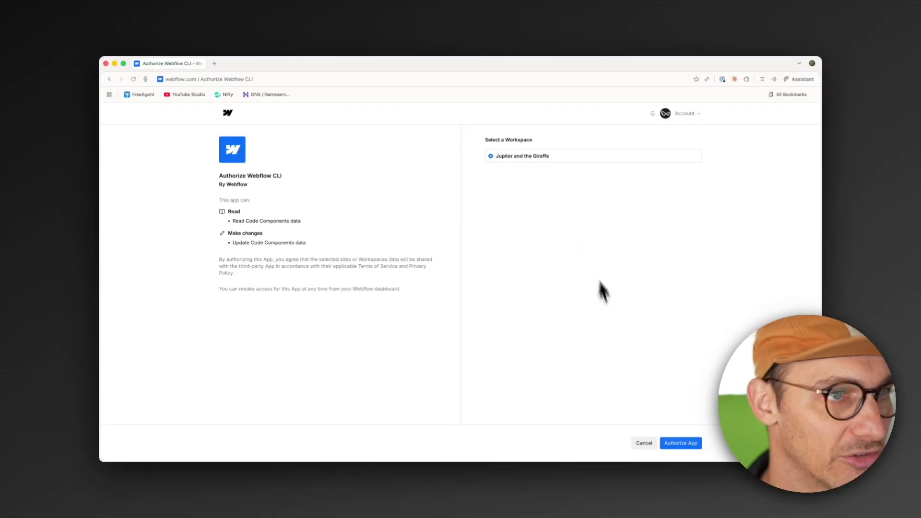
click(680, 443)
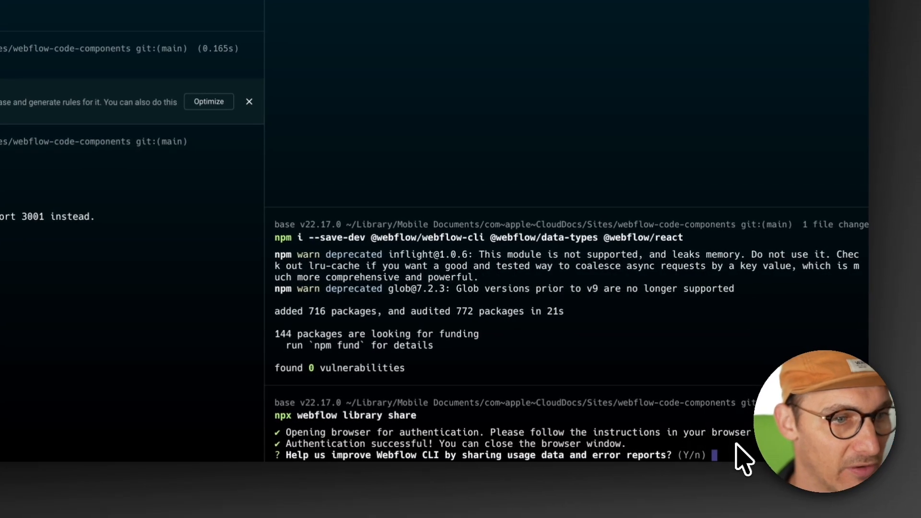
- Answer Y to the prompts, describe the library as 'My Library', and confirm the share with Y
text(Y)
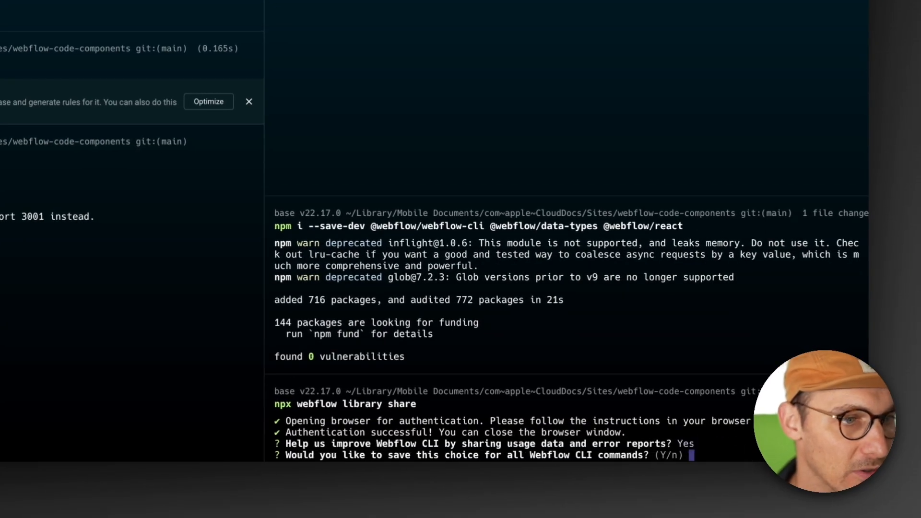
text(Yes)
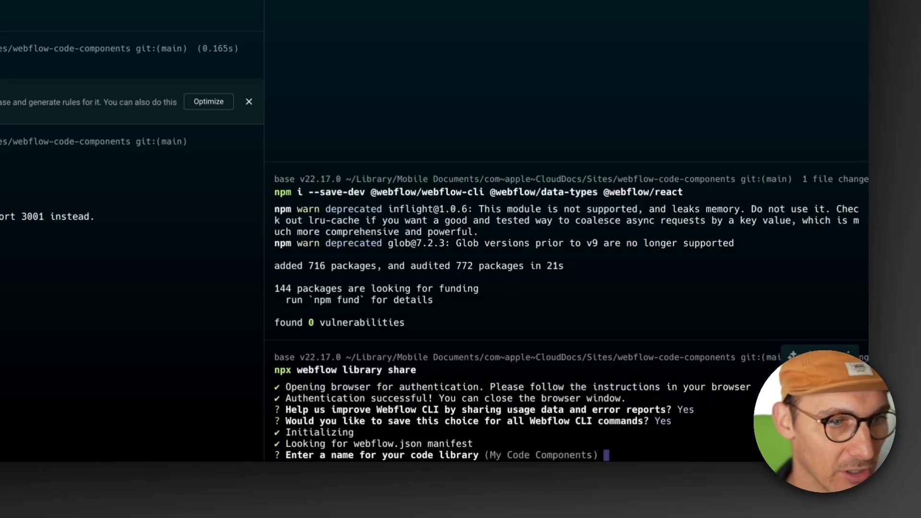
drag(490, 455, 608, 455)
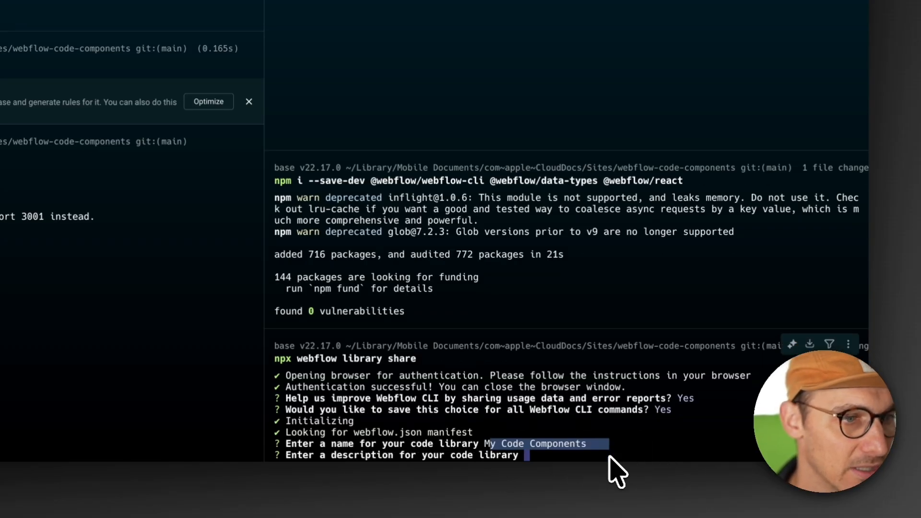
text(M)
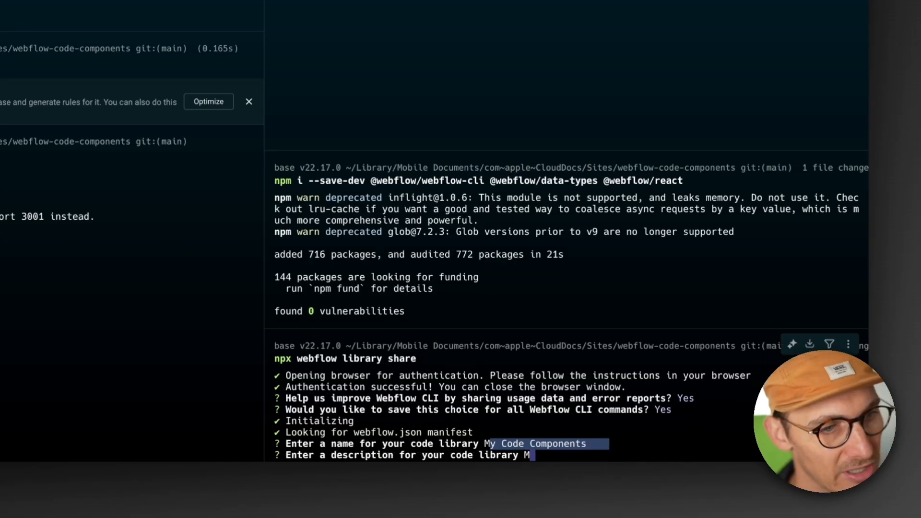
text(y Library\)
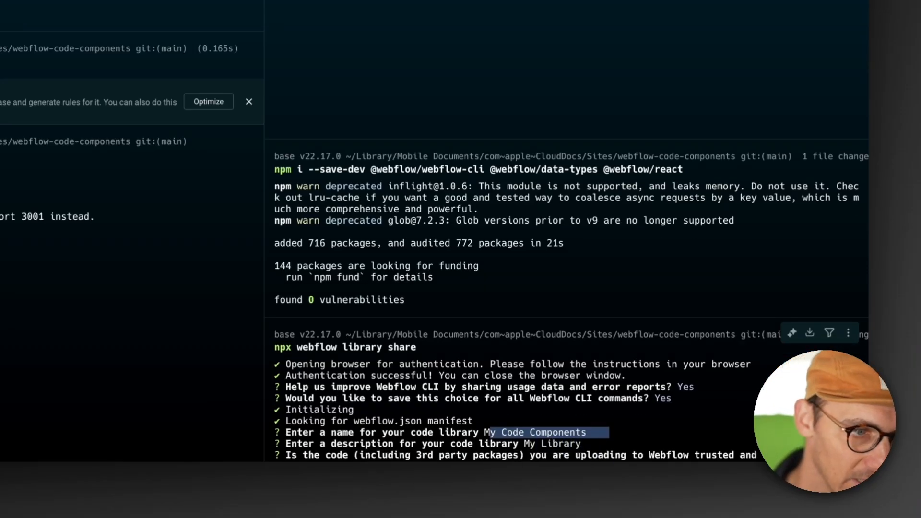
mouse_move(634, 465)
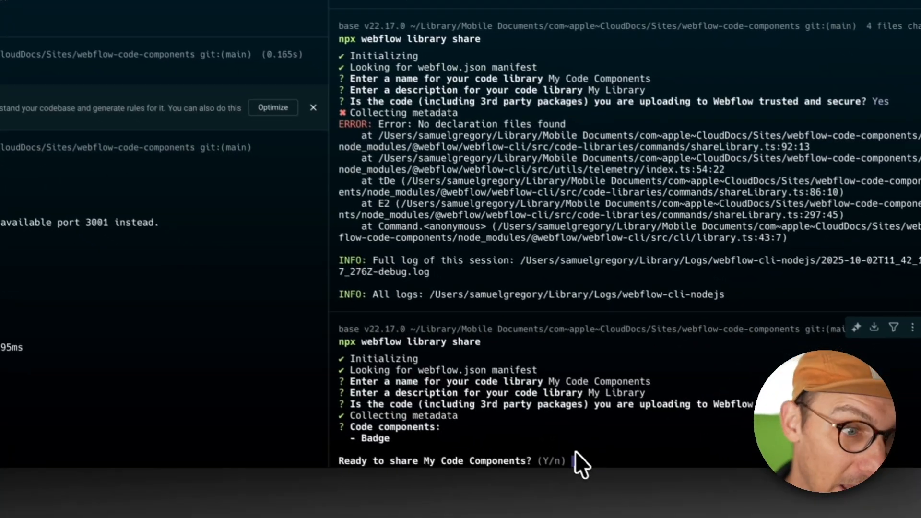
text(Y)
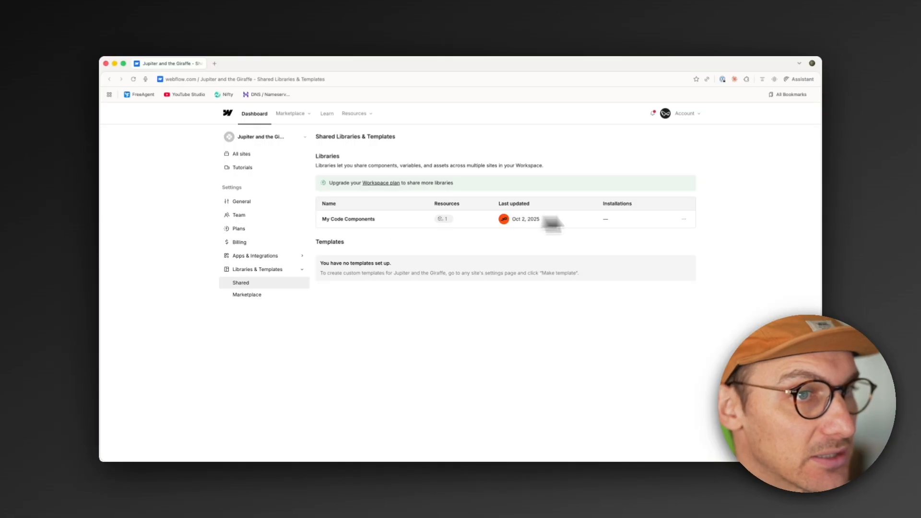
mouse_move(242, 167)
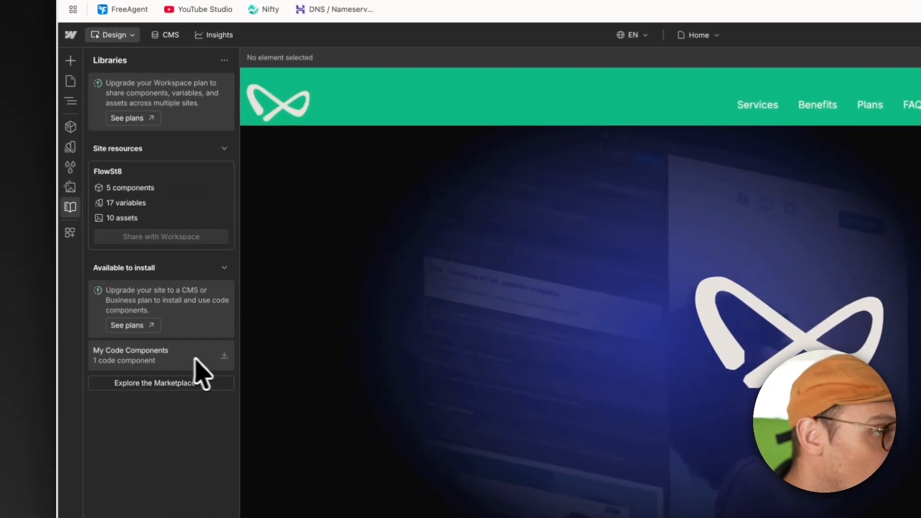
mouse_move(224, 357)
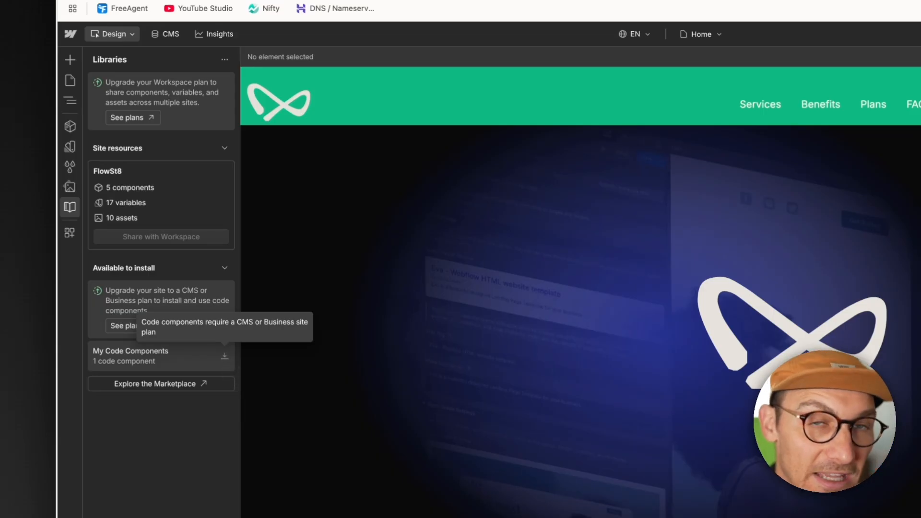
mouse_move(232, 374)
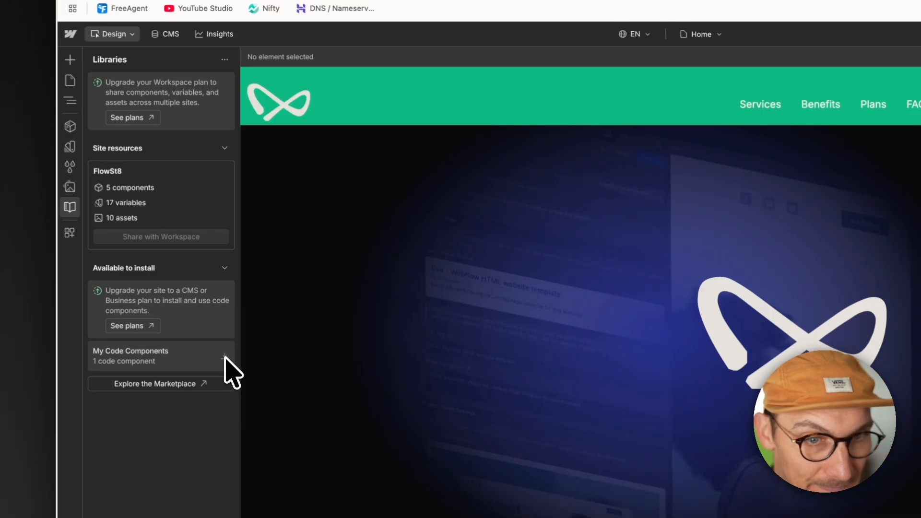